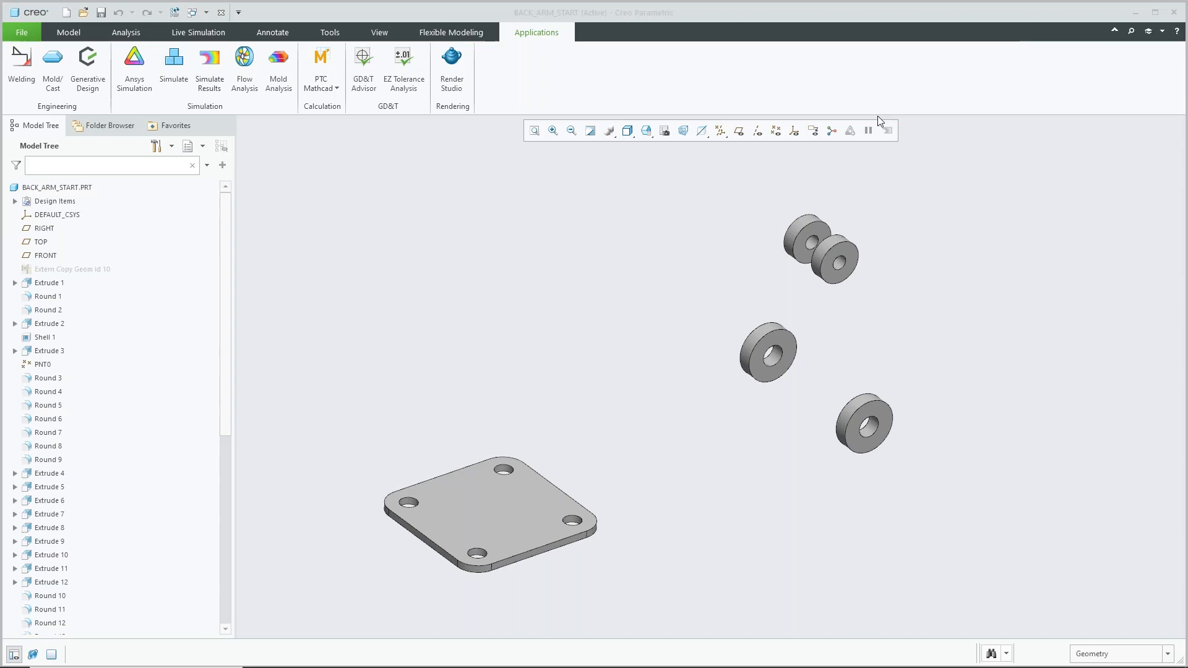
pyautogui.moveTo(552, 247)
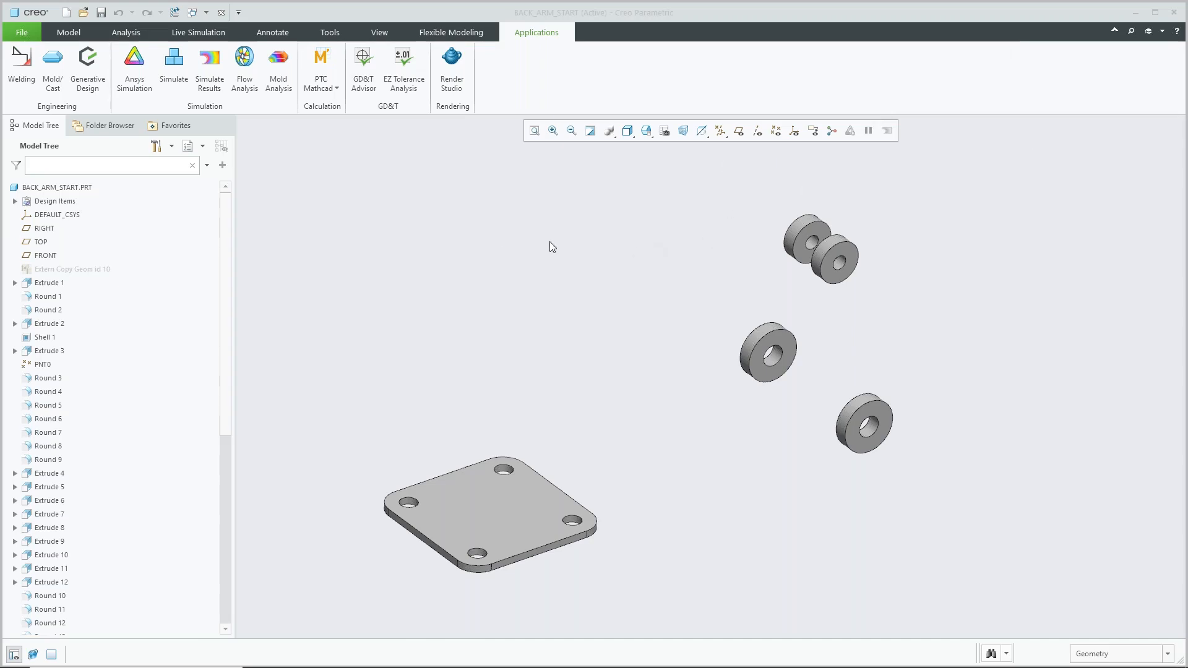
pyautogui.moveTo(495, 279)
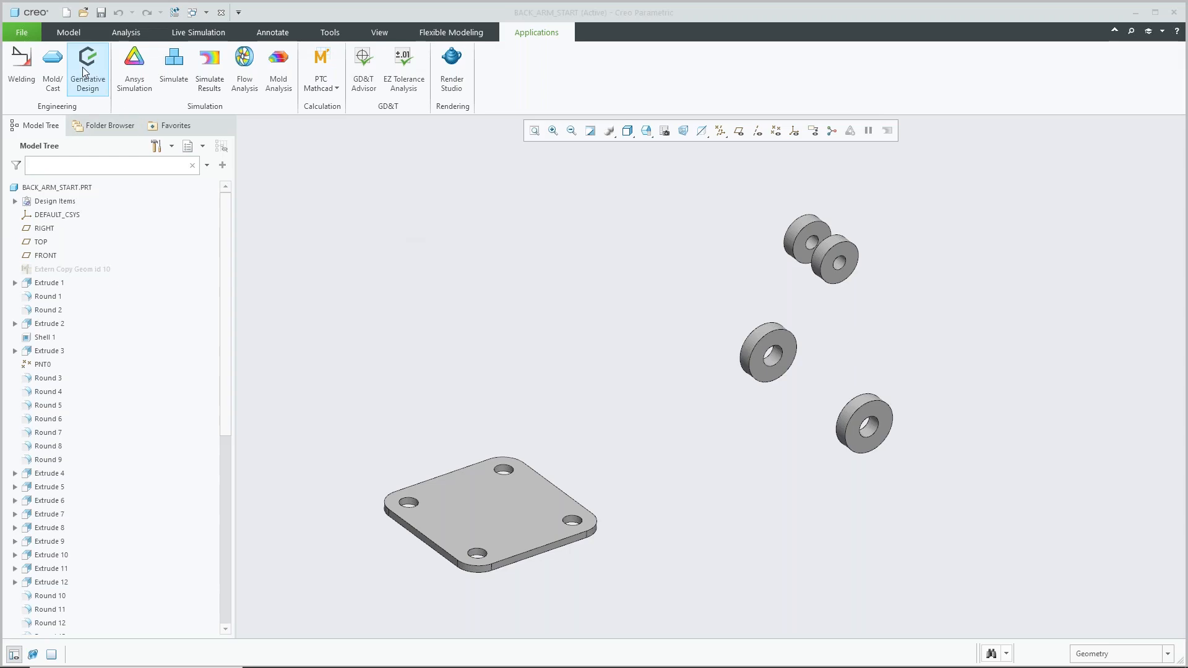
# Launch Generative Design to create Structure_Study_1 for BACK_ARM_START, showing its loads and constraints
pyautogui.click(88, 68)
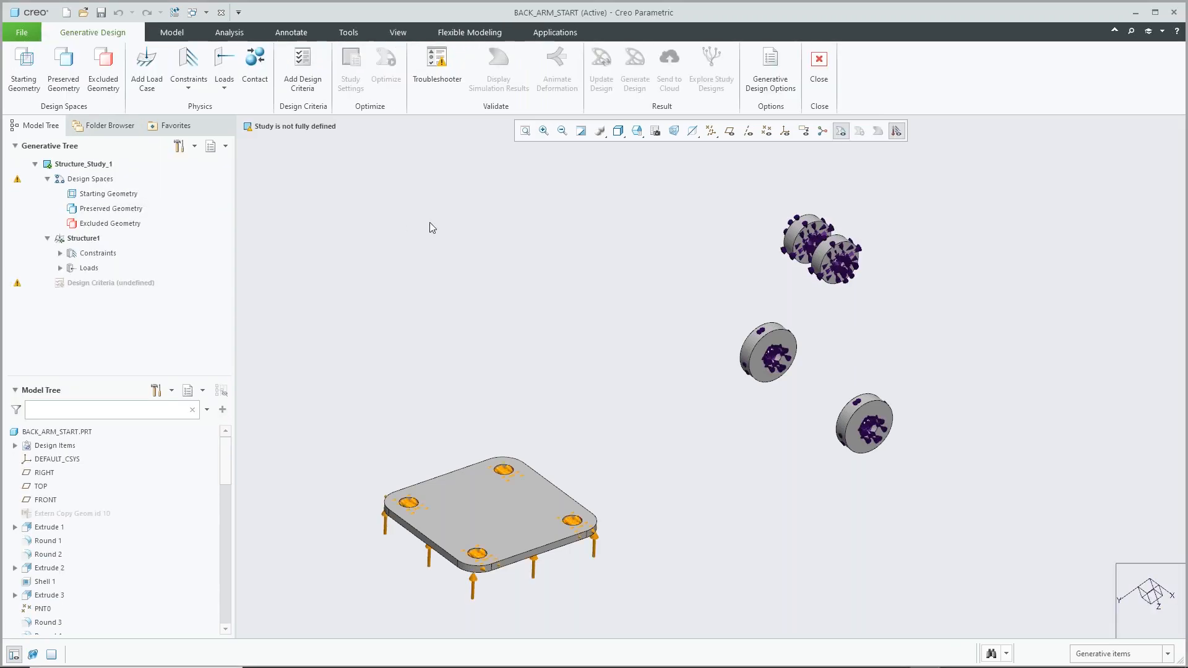
pyautogui.moveTo(661, 364)
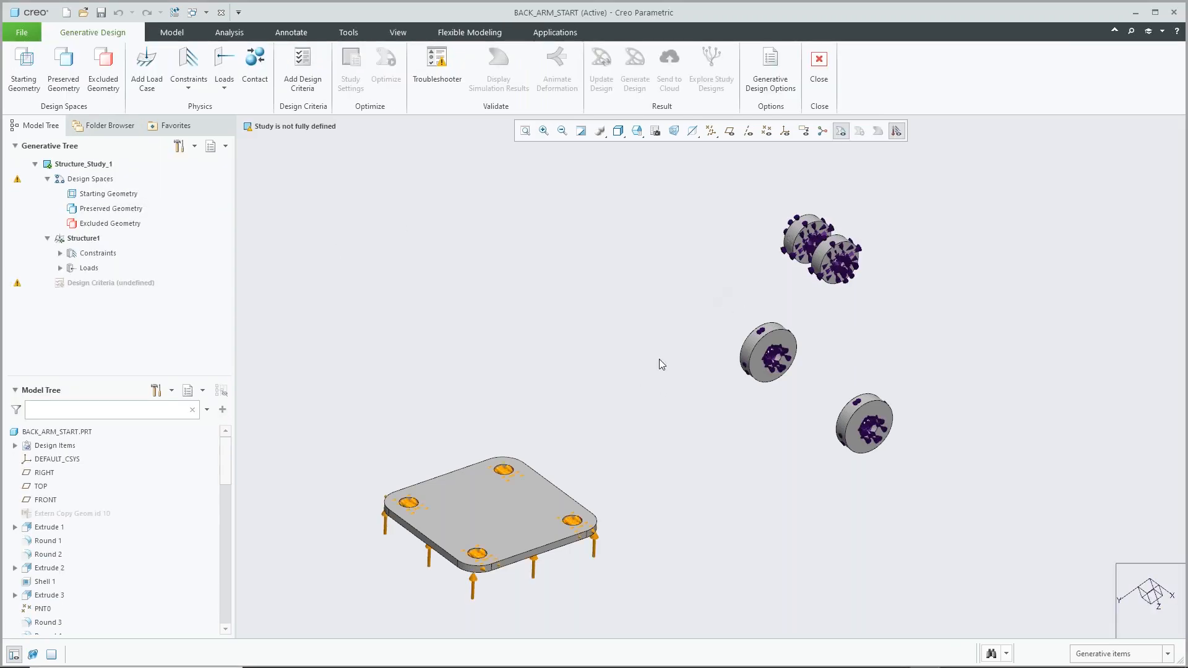
pyautogui.moveTo(598, 372)
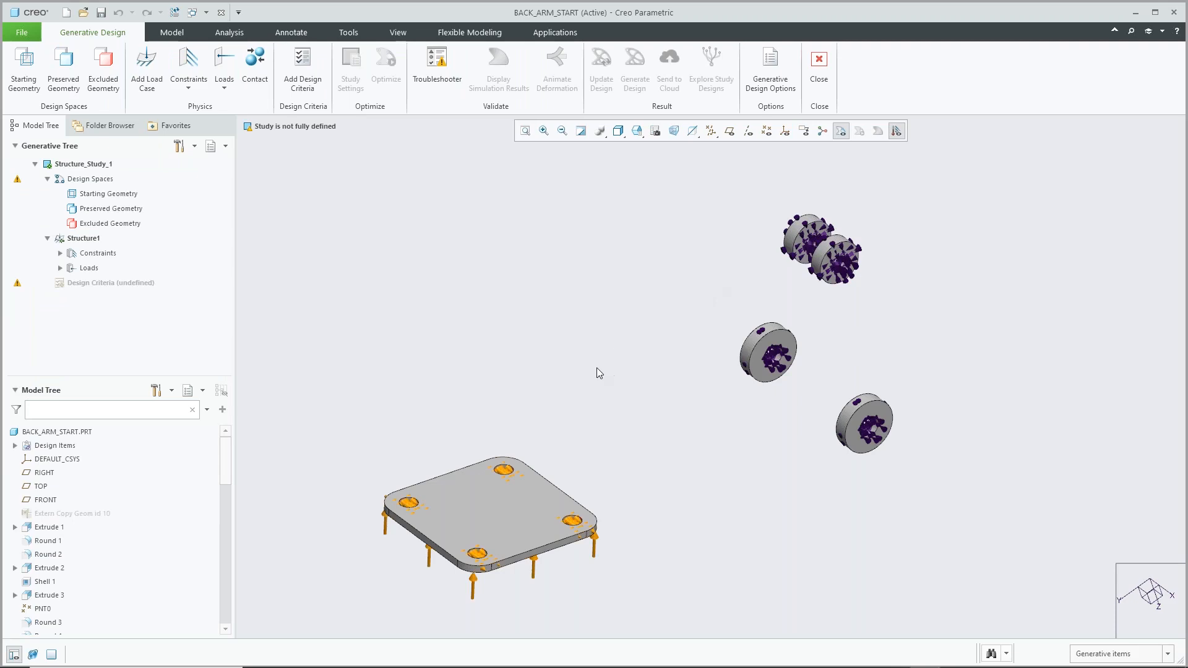
pyautogui.moveTo(592, 382)
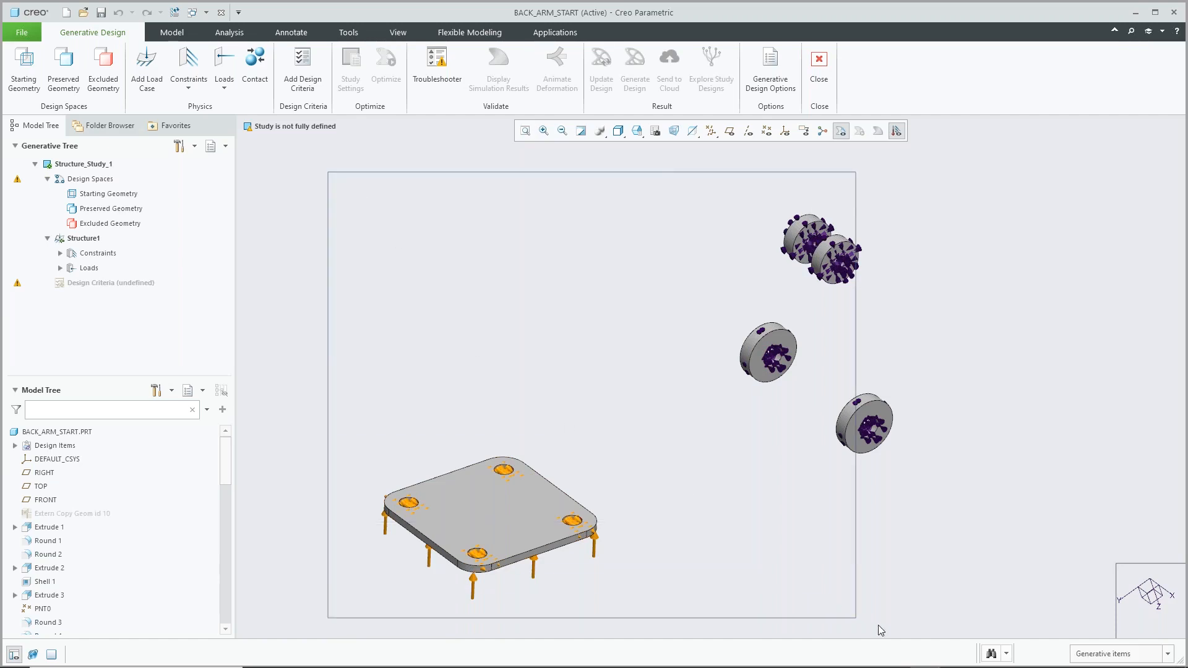
# Mark the plate and four bushings as preserved geometry PRESERVED1–5
pyautogui.click(63, 64)
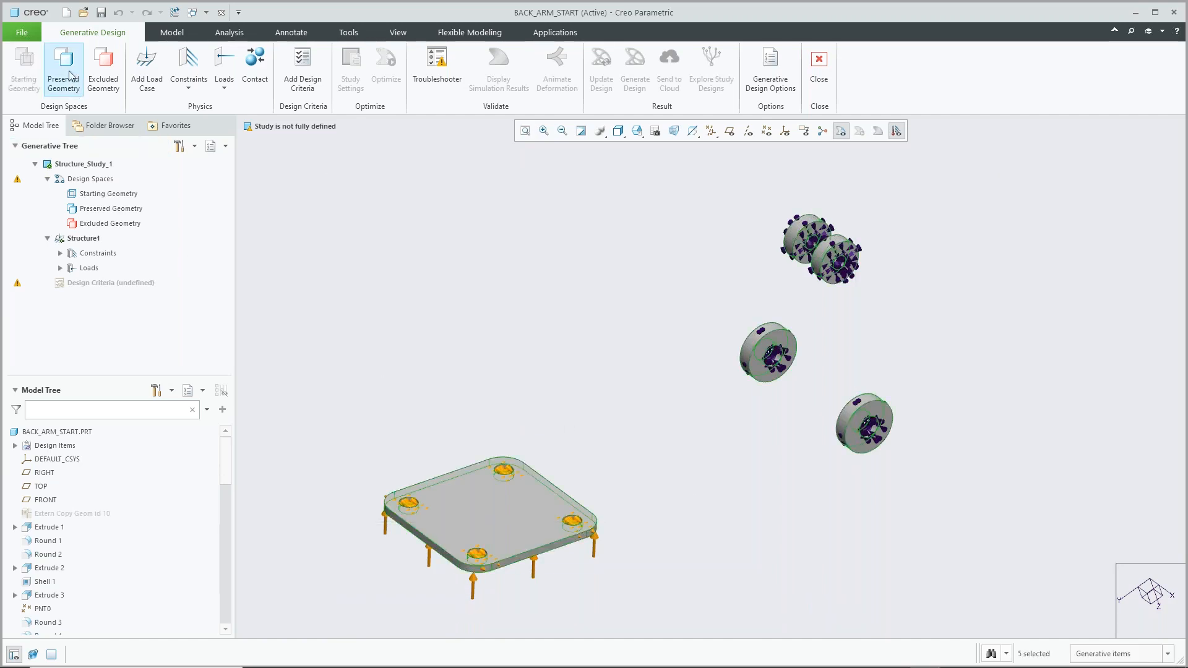
pyautogui.click(63, 68)
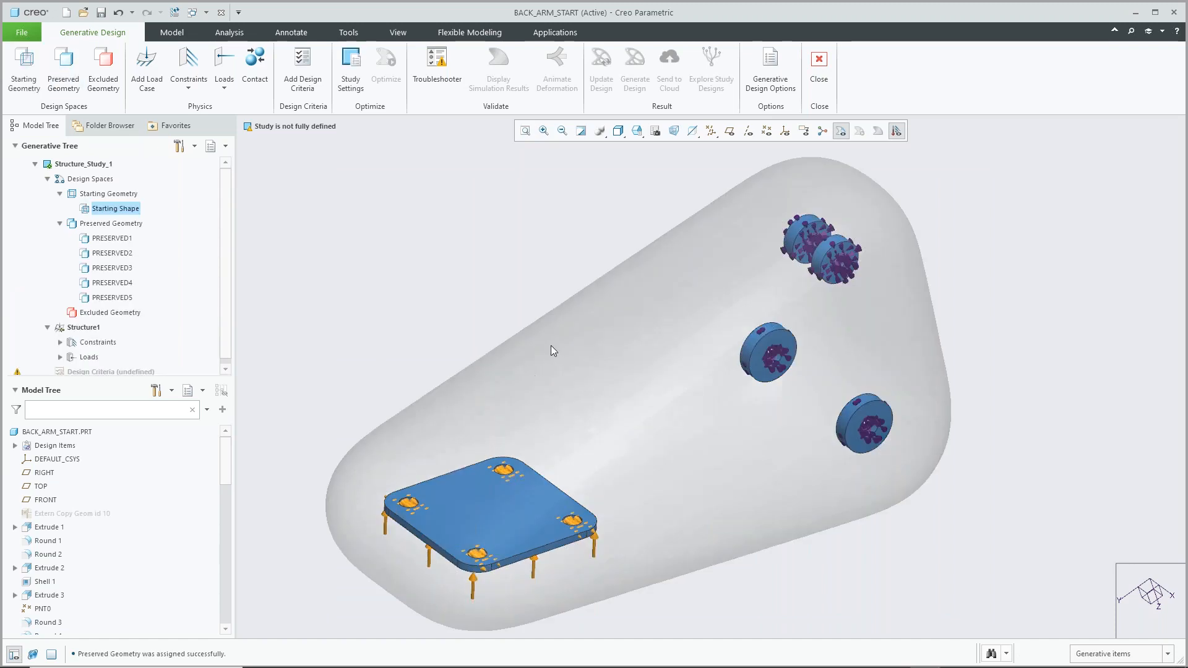
pyautogui.moveTo(679, 442)
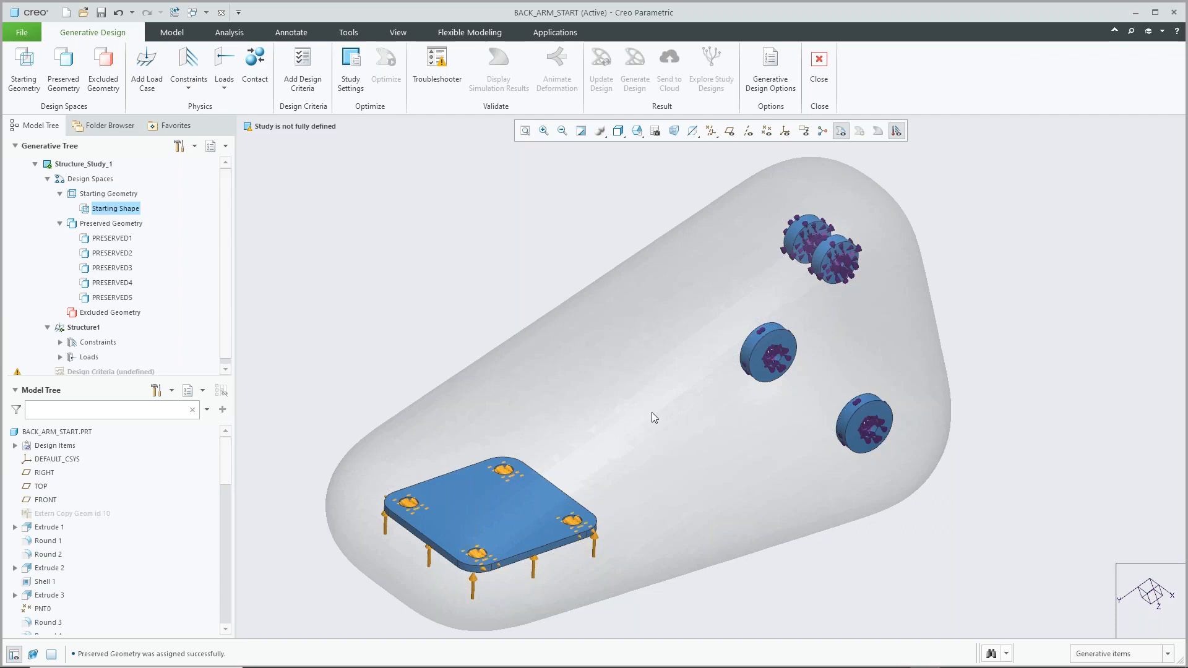
pyautogui.moveTo(58, 468)
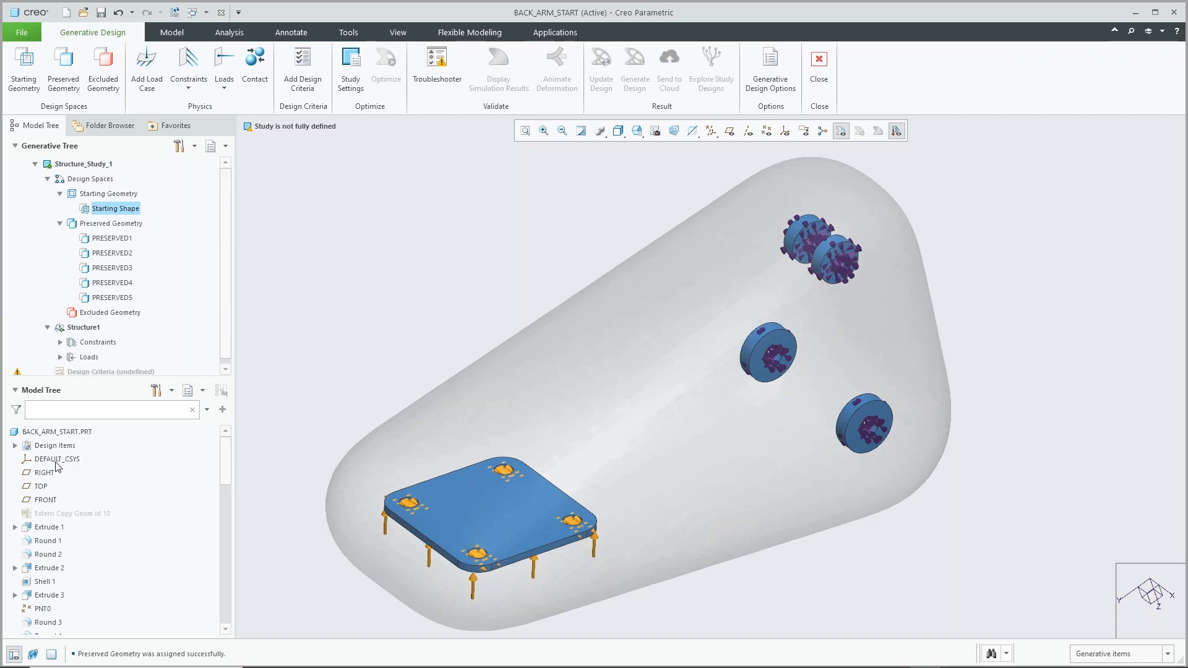
# Assign EXCLUDE1–EXCLUDE4 as excluded geometry and rotate to inspect the carved clearances
pyautogui.click(15, 446)
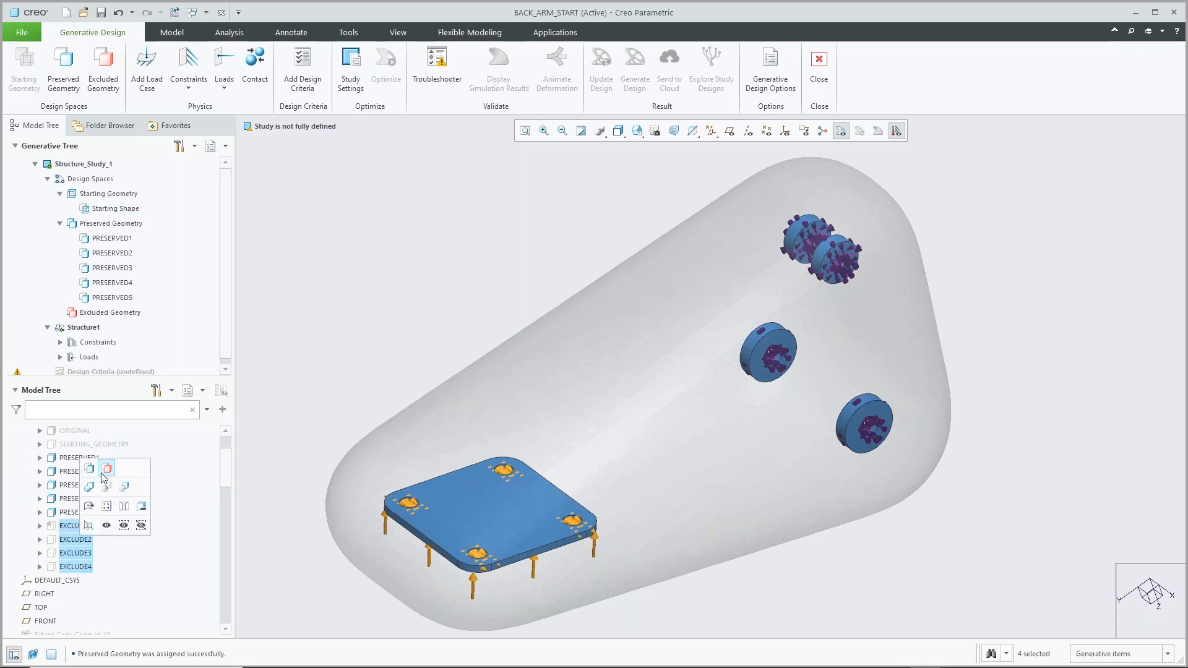
pyautogui.click(107, 467)
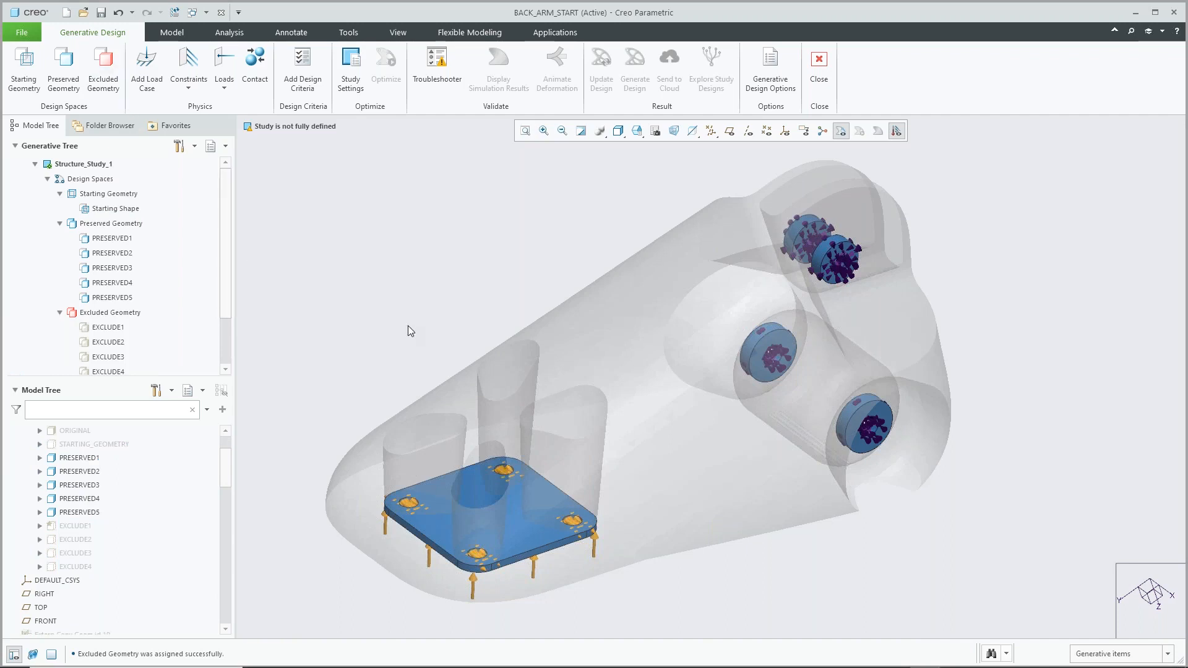
pyautogui.moveTo(409, 331); pyautogui.dragTo(470, 356)
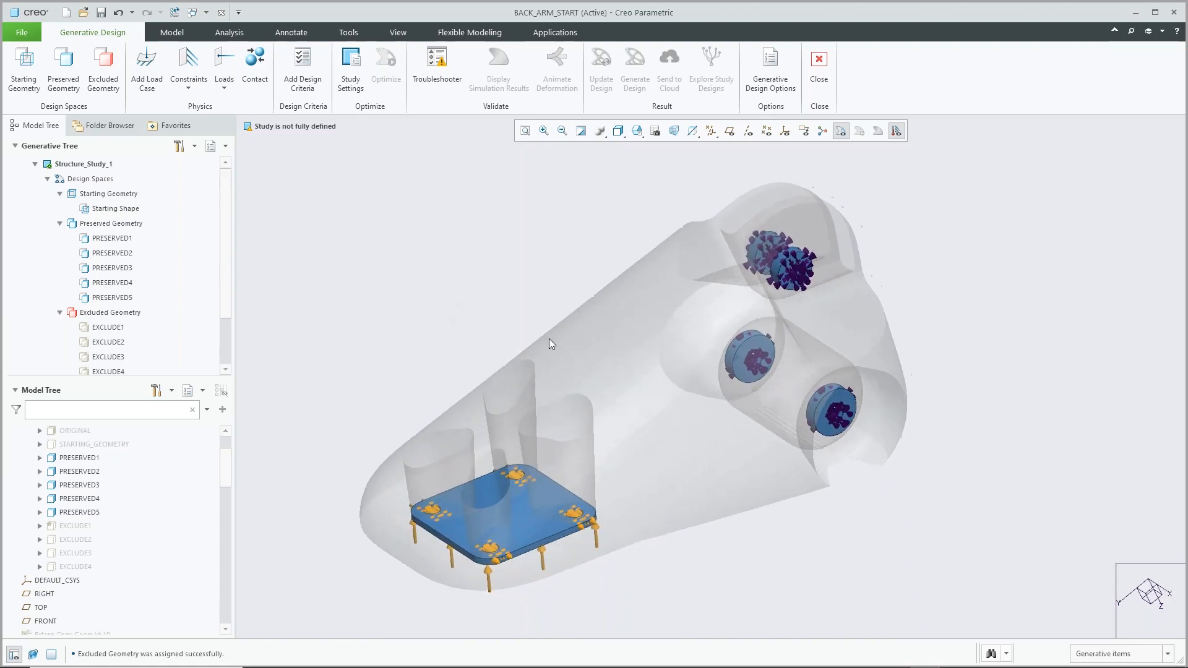
pyautogui.moveTo(550, 291)
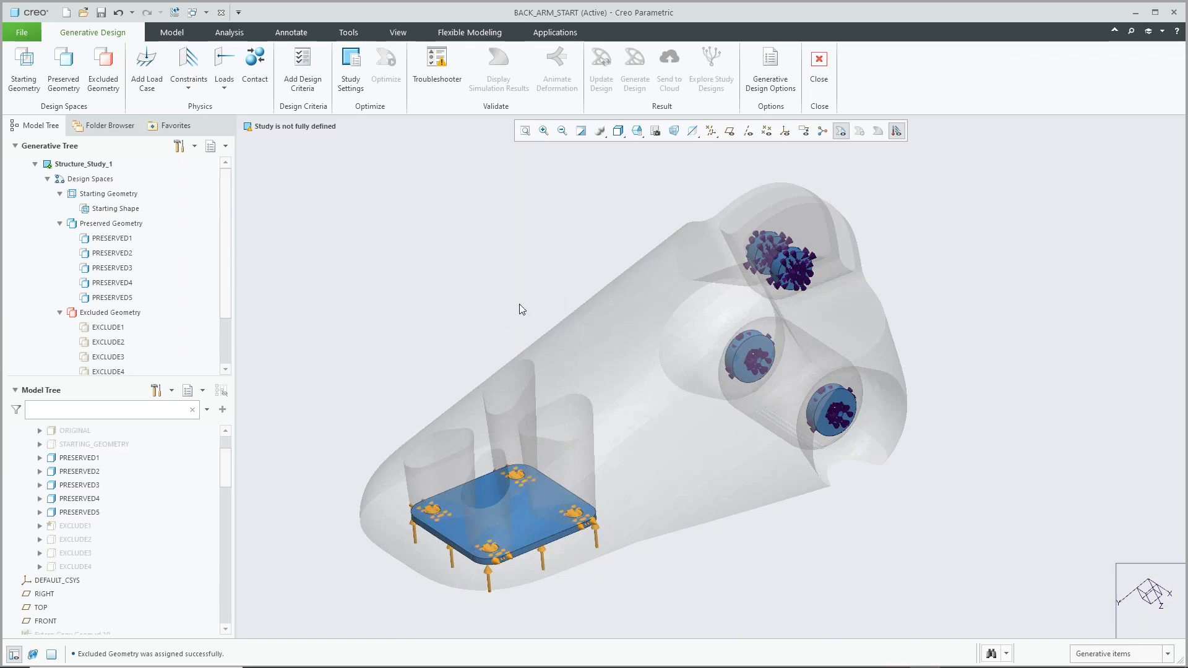
pyautogui.moveTo(572, 270)
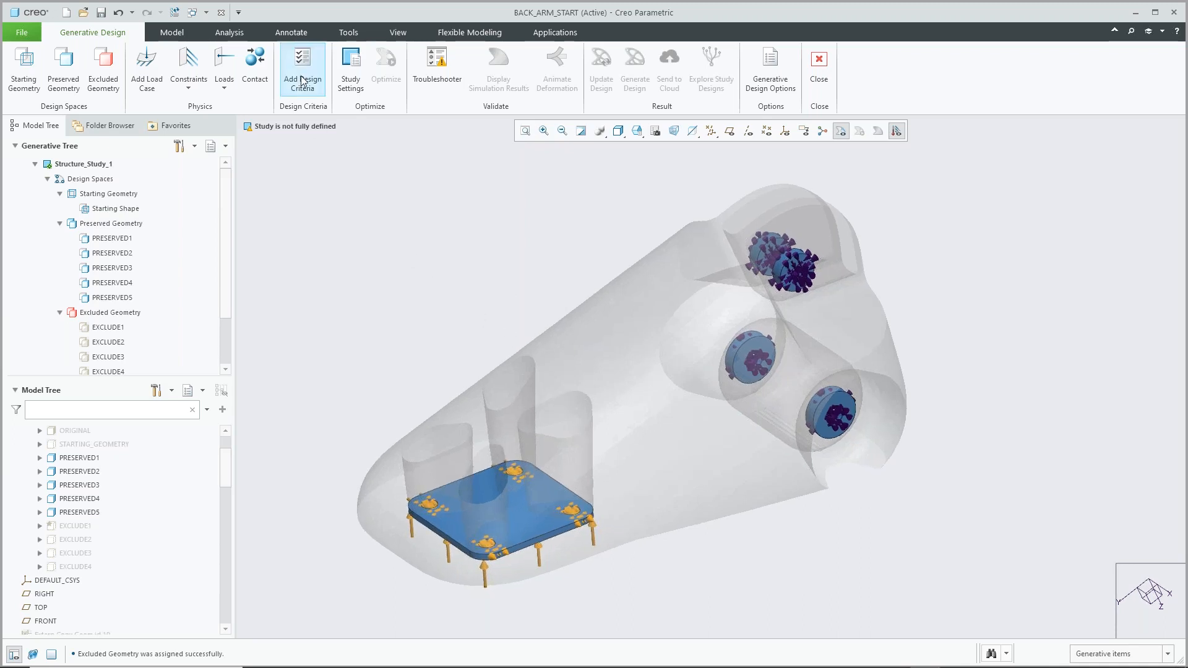
# Limit the design mass to 1.5 kg and add planar symmetry about the RIGHT plane
pyautogui.click(303, 68)
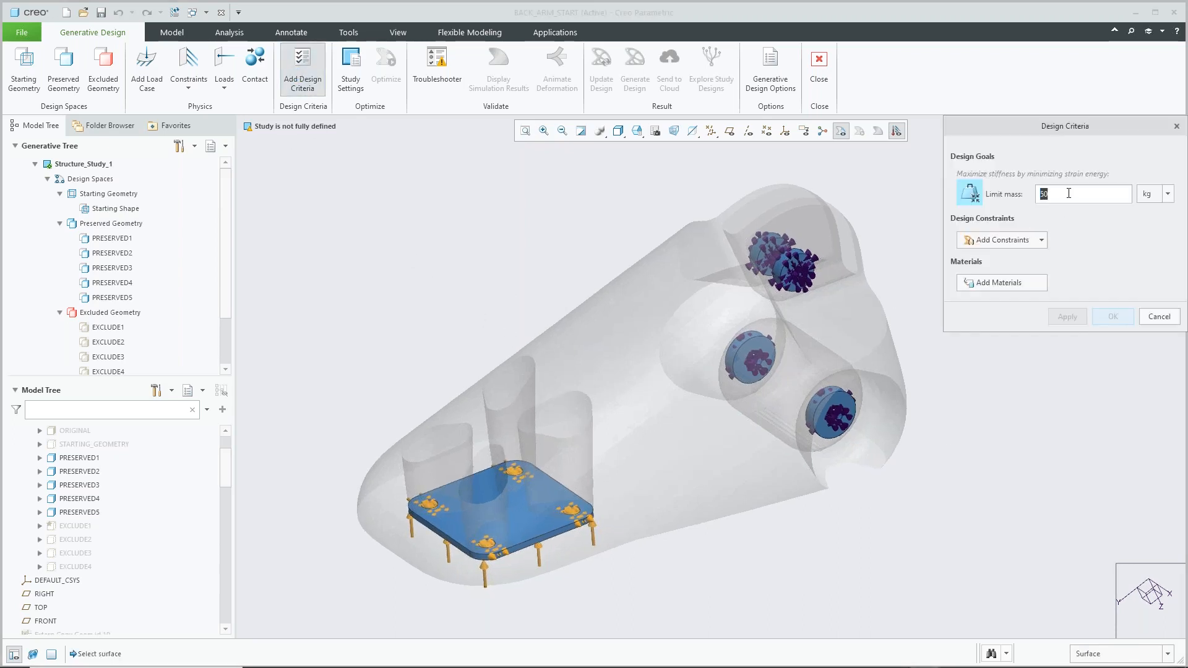
pyautogui.write('1.5')
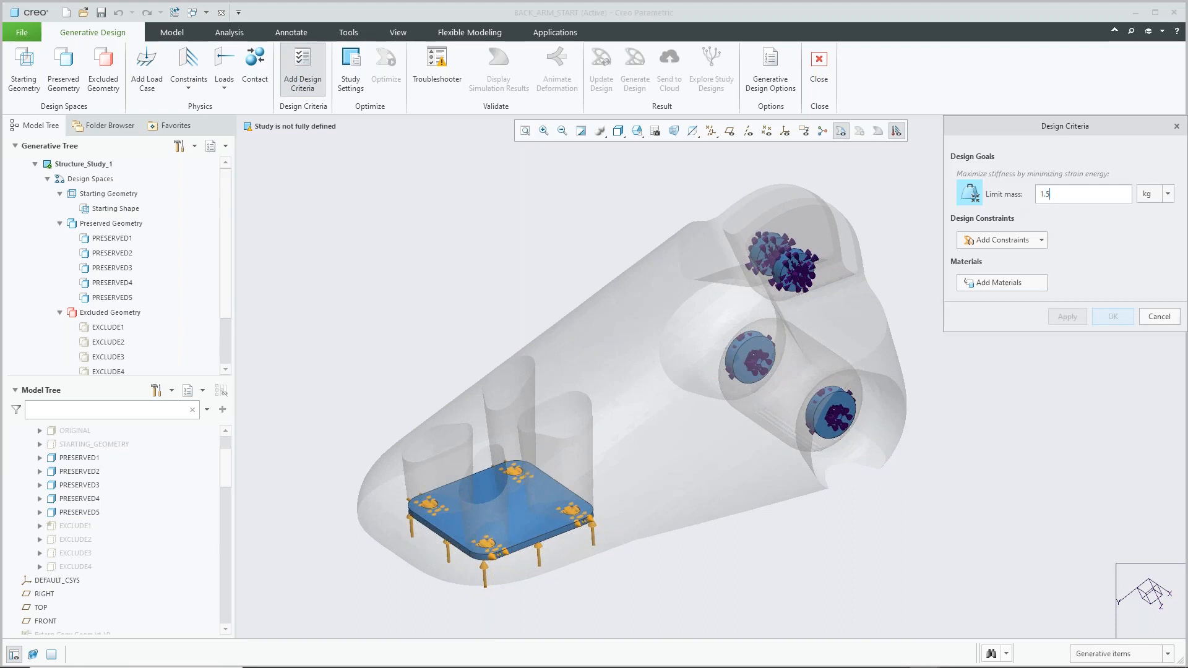
pyautogui.click(1002, 240)
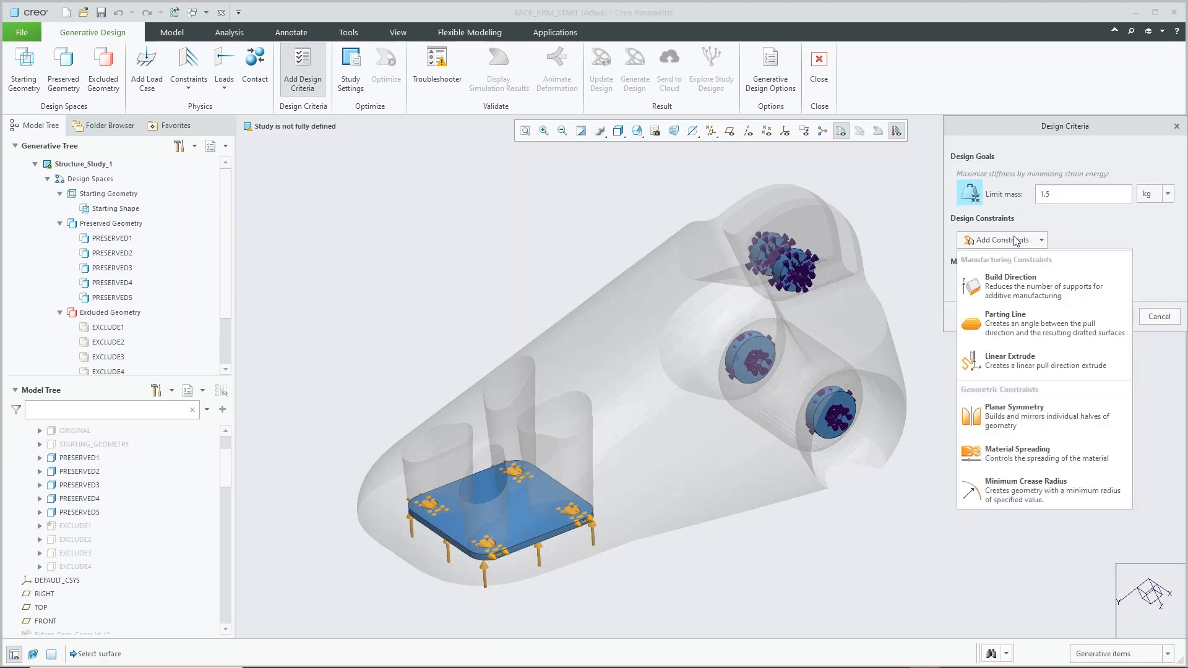
pyautogui.moveTo(1030, 286)
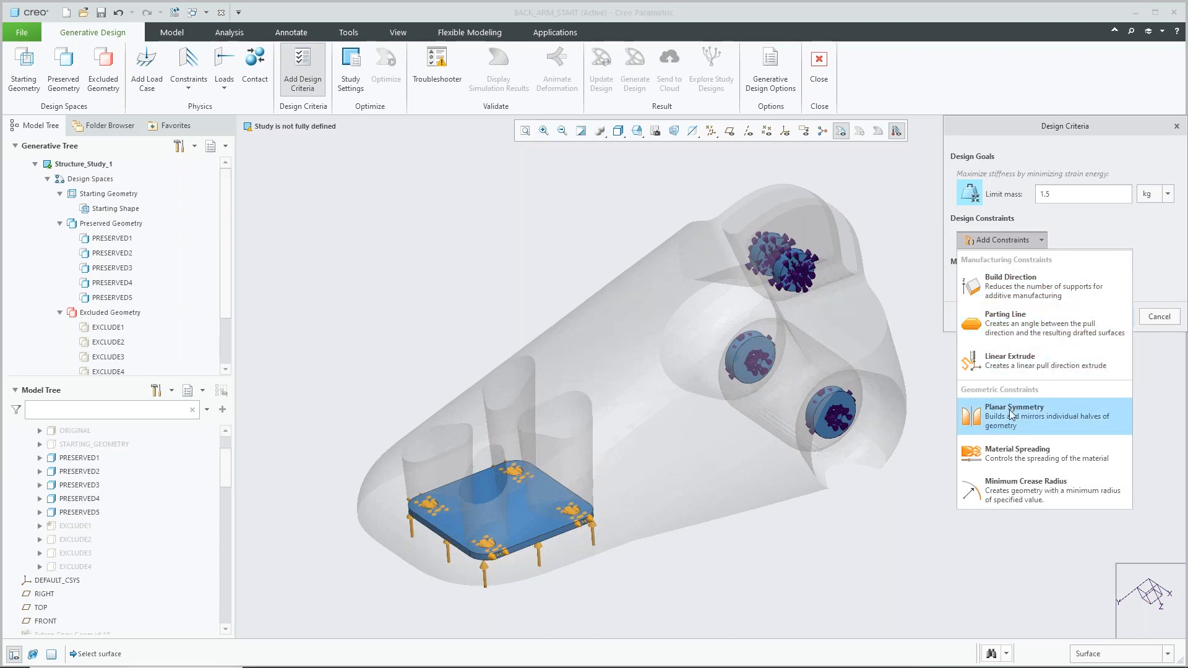
pyautogui.click(1015, 415)
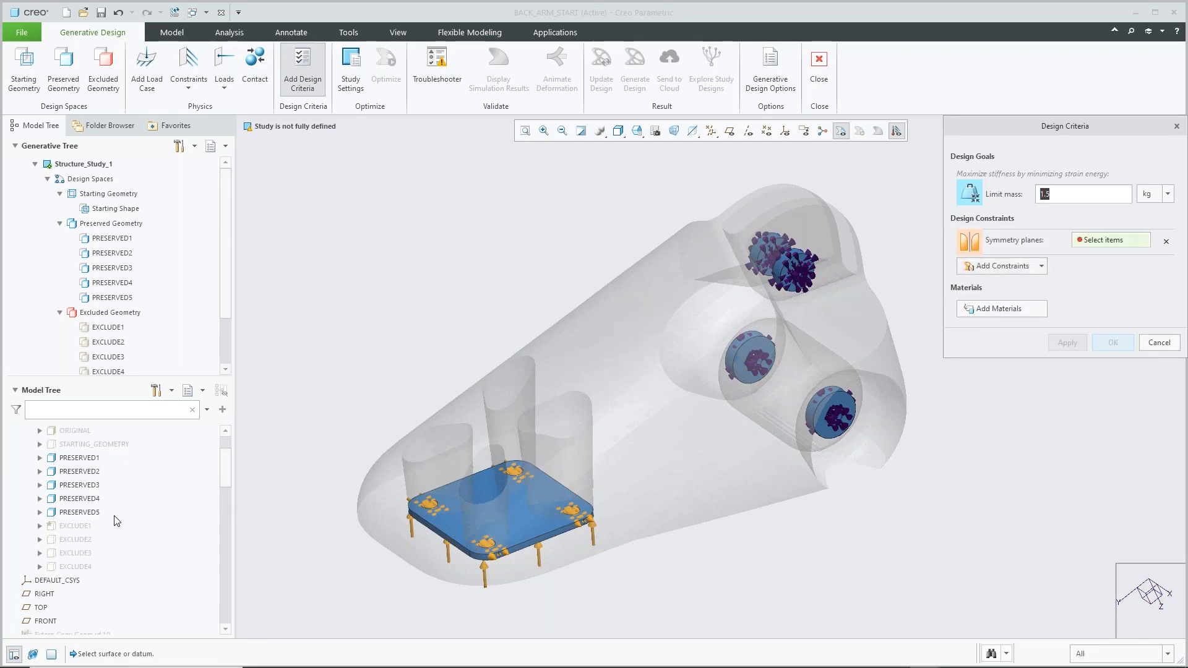
pyautogui.click(44, 567)
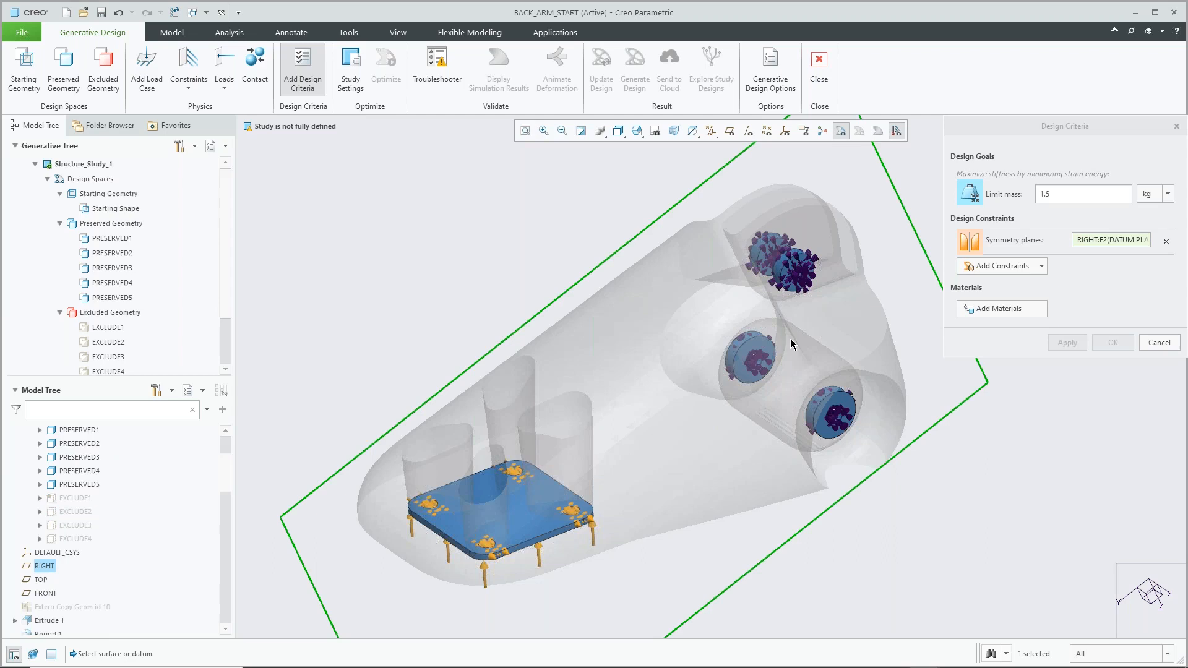
pyautogui.click(1000, 308)
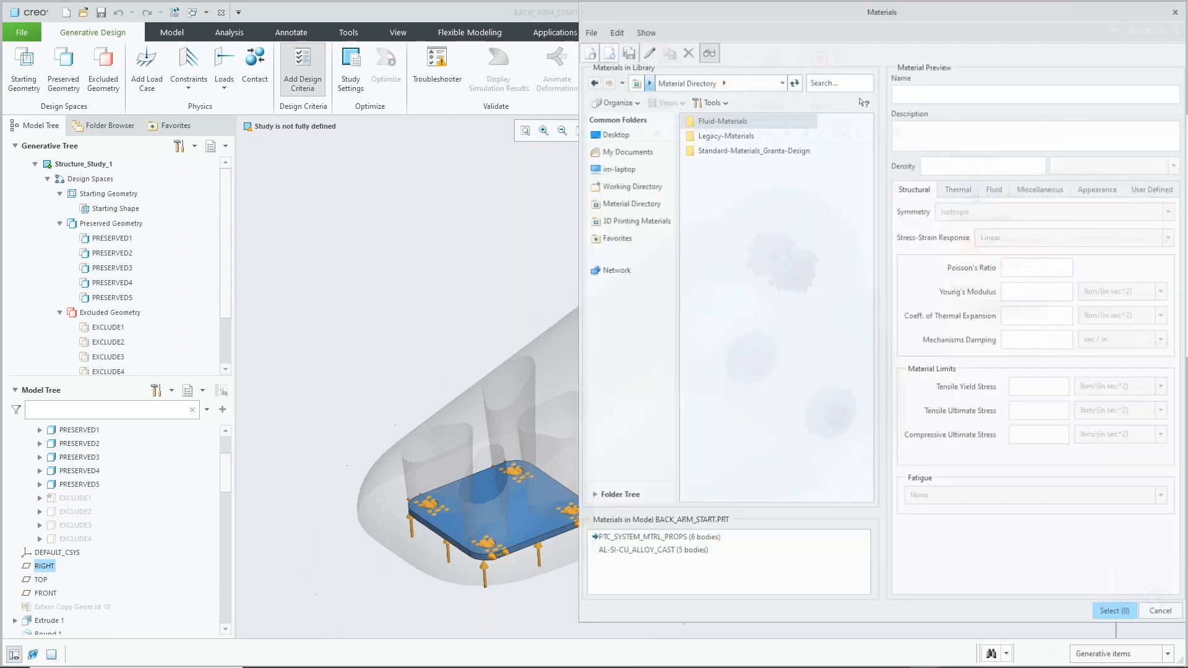
# Assign AL-SI-CU_ALLOY_CAST as the study material
pyautogui.click(655, 550)
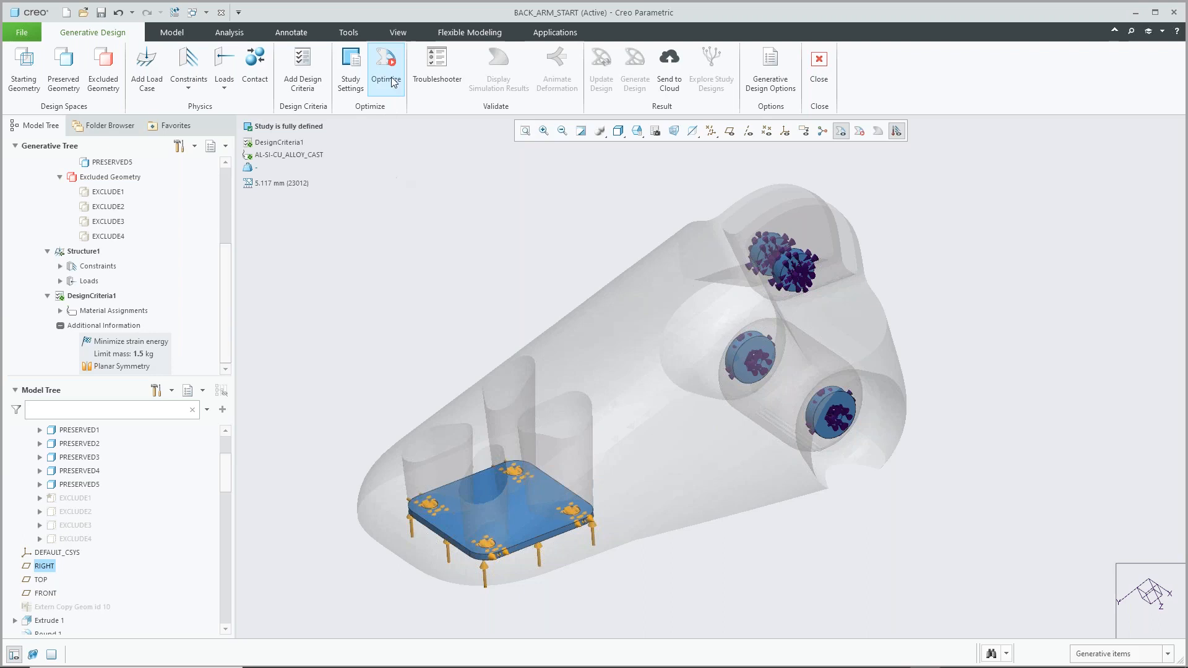
# Run the optimization to produce an organic arm of about 1.533 kg
pyautogui.click(385, 60)
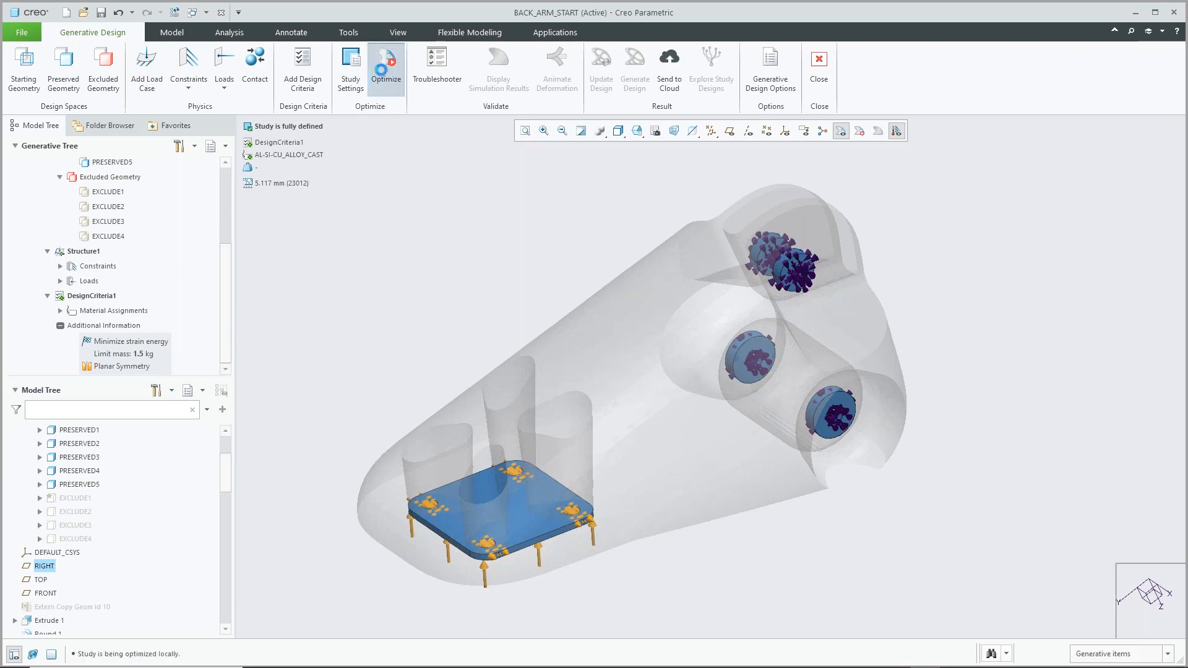
pyautogui.click(386, 67)
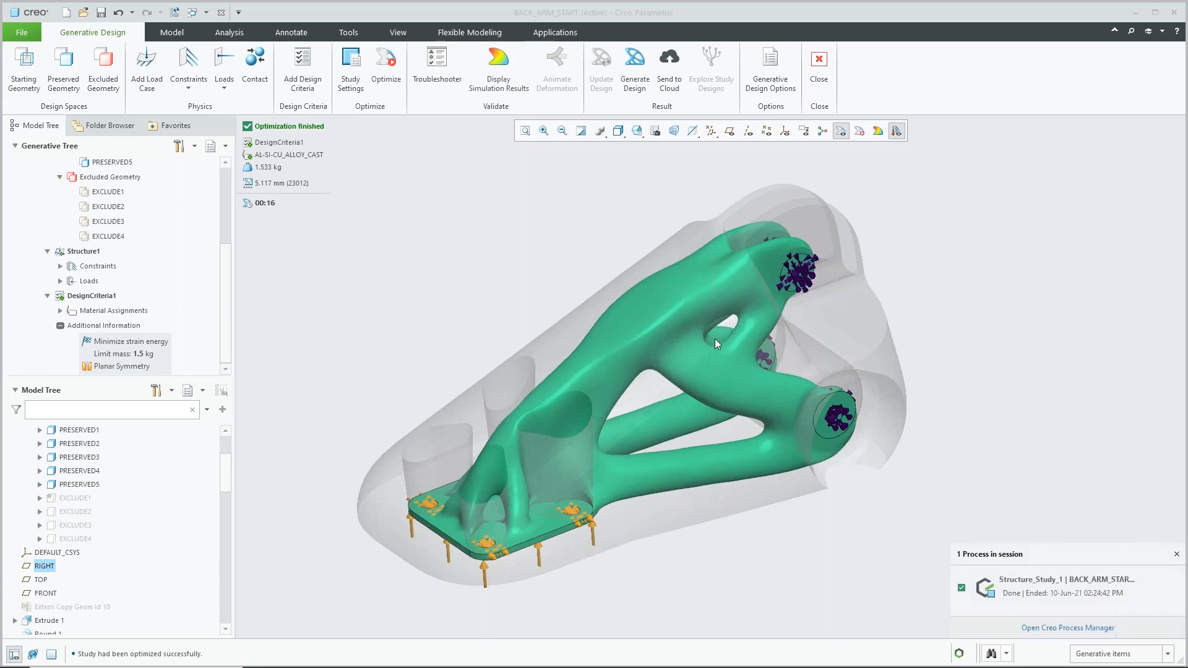
pyautogui.moveTo(300, 139)
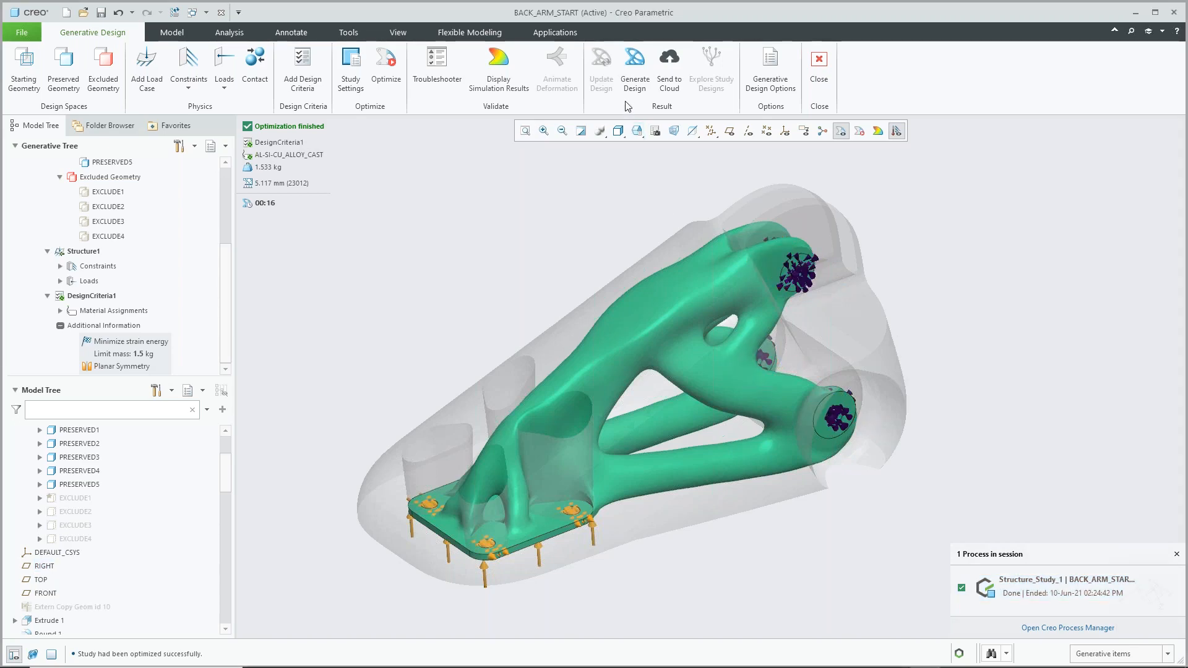
# Set the result geometry to reconstructed output and close the study to the part model
pyautogui.click(635, 67)
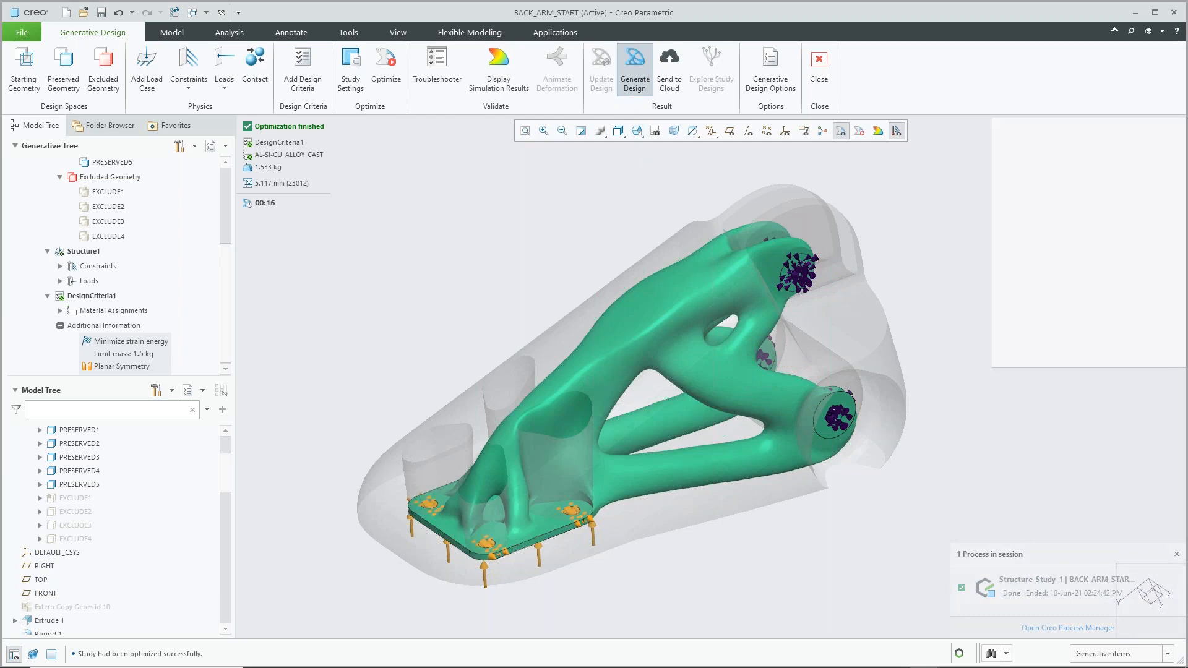
pyautogui.click(635, 68)
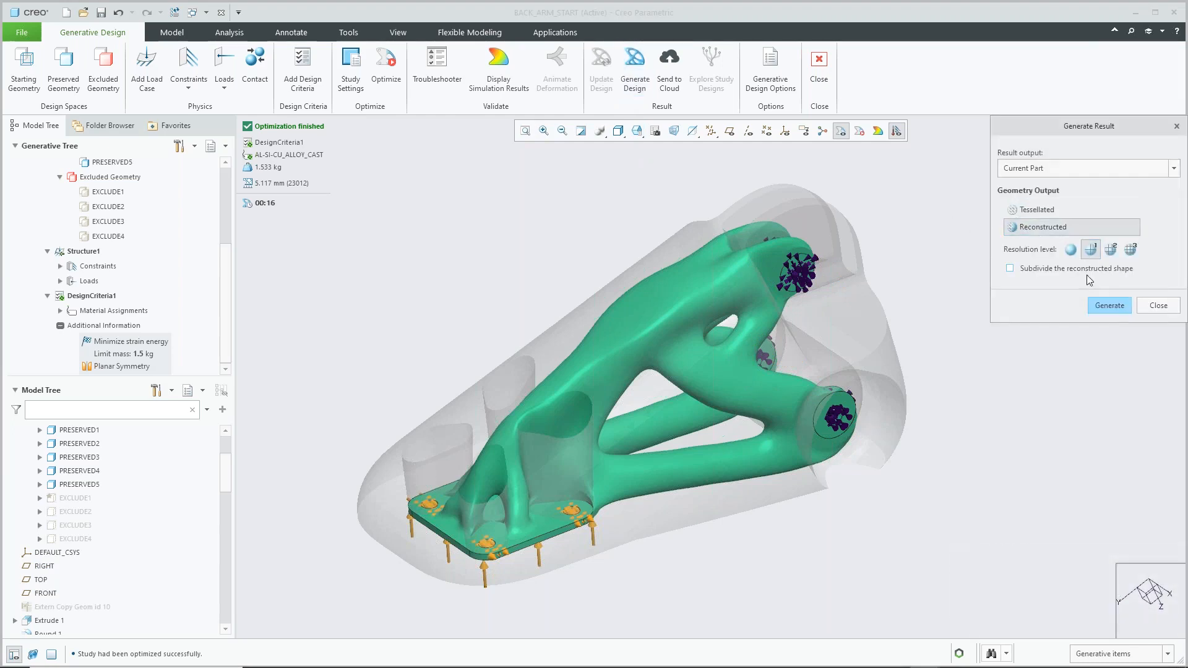
pyautogui.click(1108, 304)
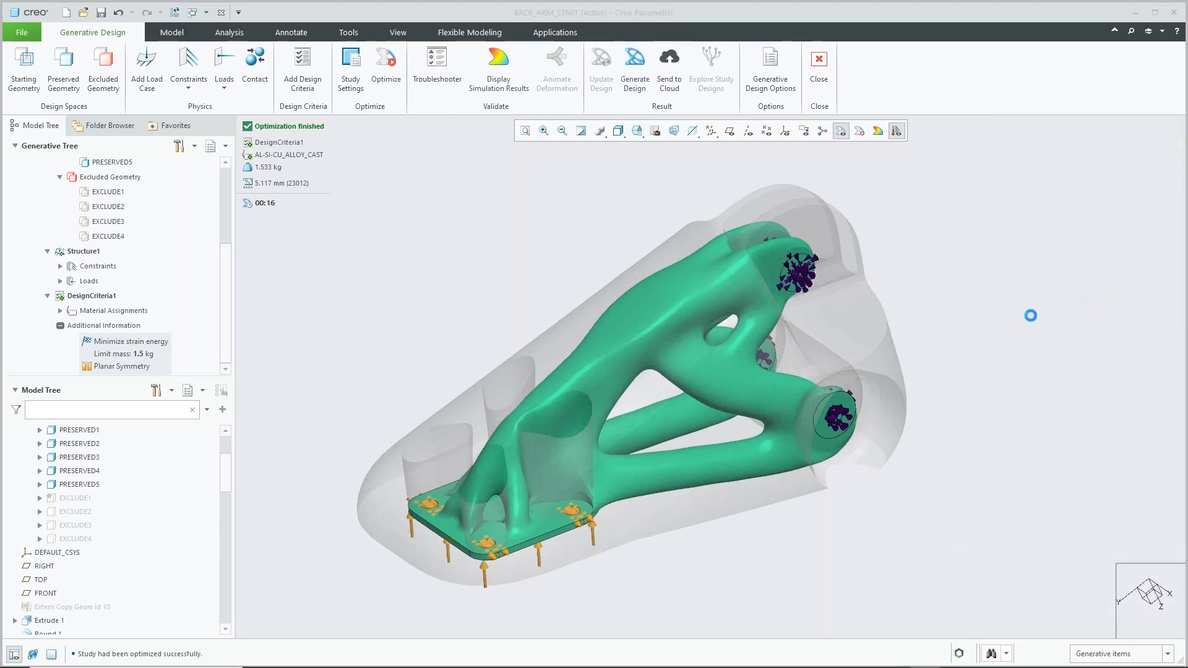
pyautogui.click(600, 63)
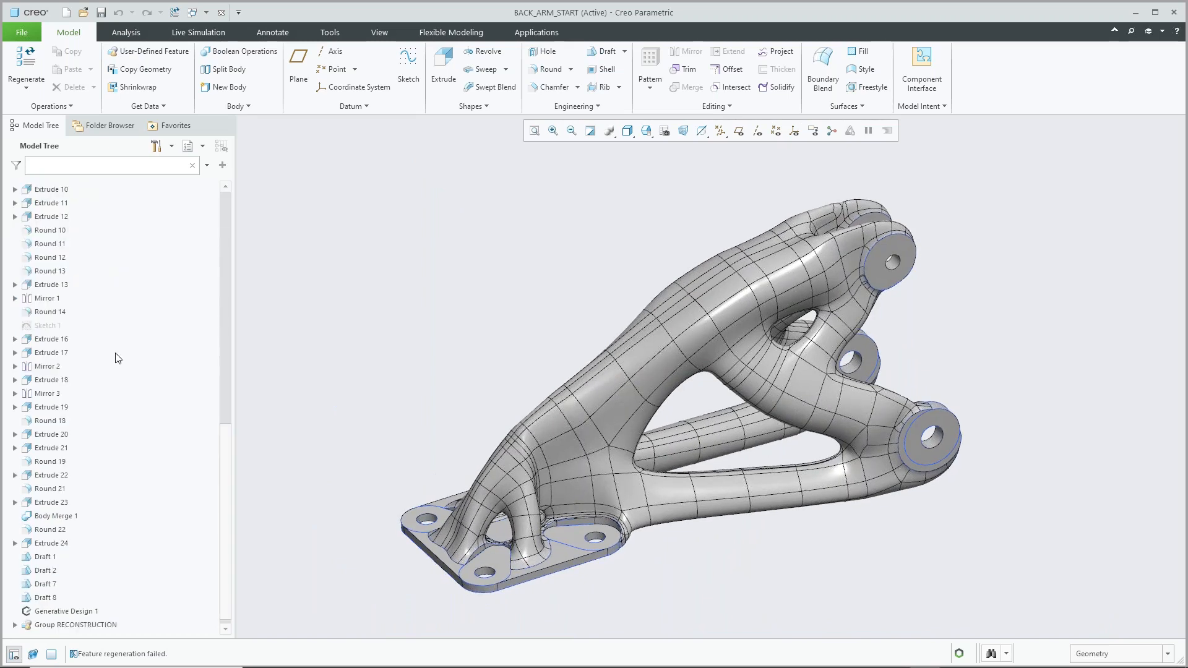
# Locate and select the Generative Design 1 feature in the Model Tree
pyautogui.scroll(-3)
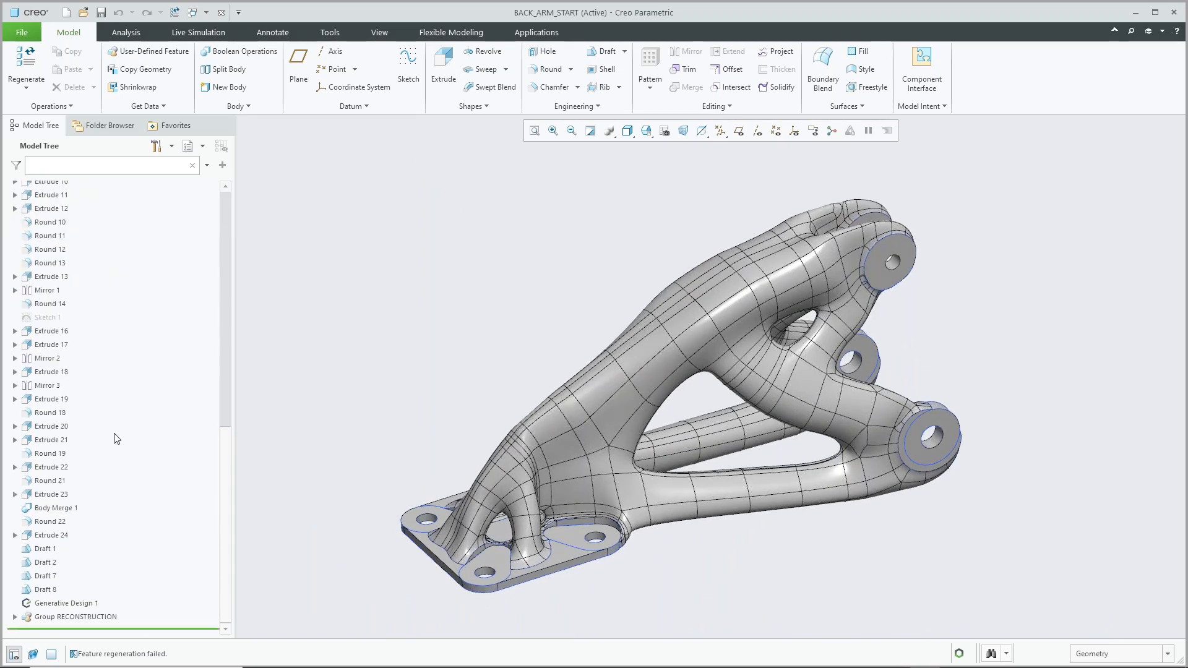
pyautogui.moveTo(134, 510)
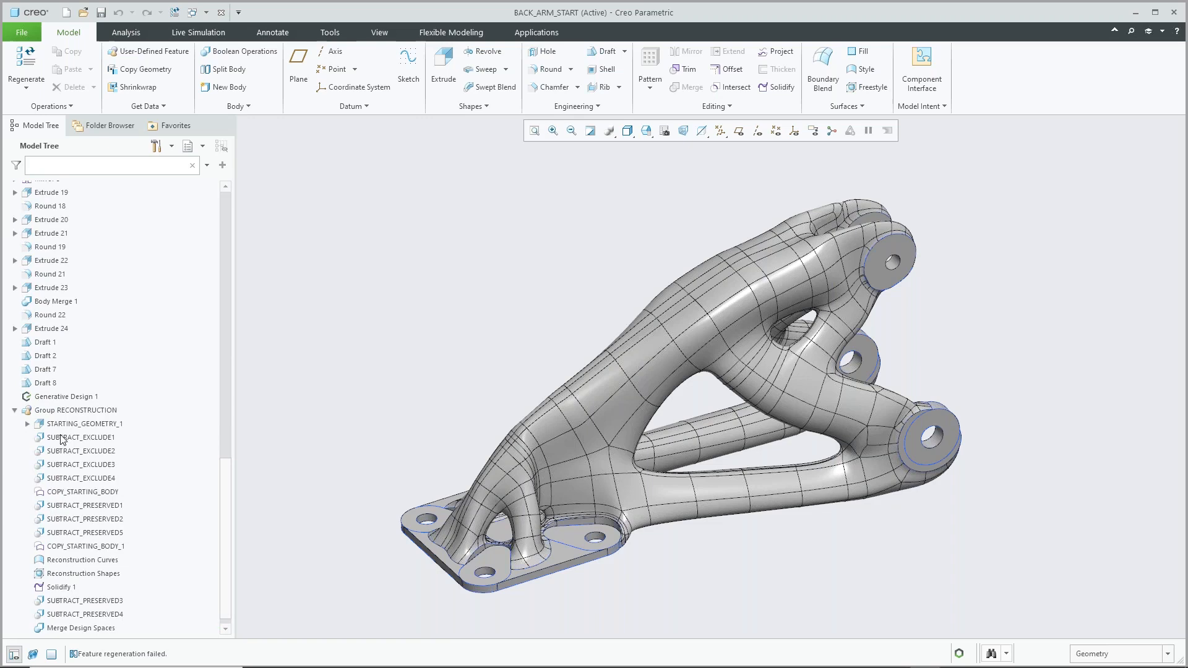
pyautogui.moveTo(698, 348)
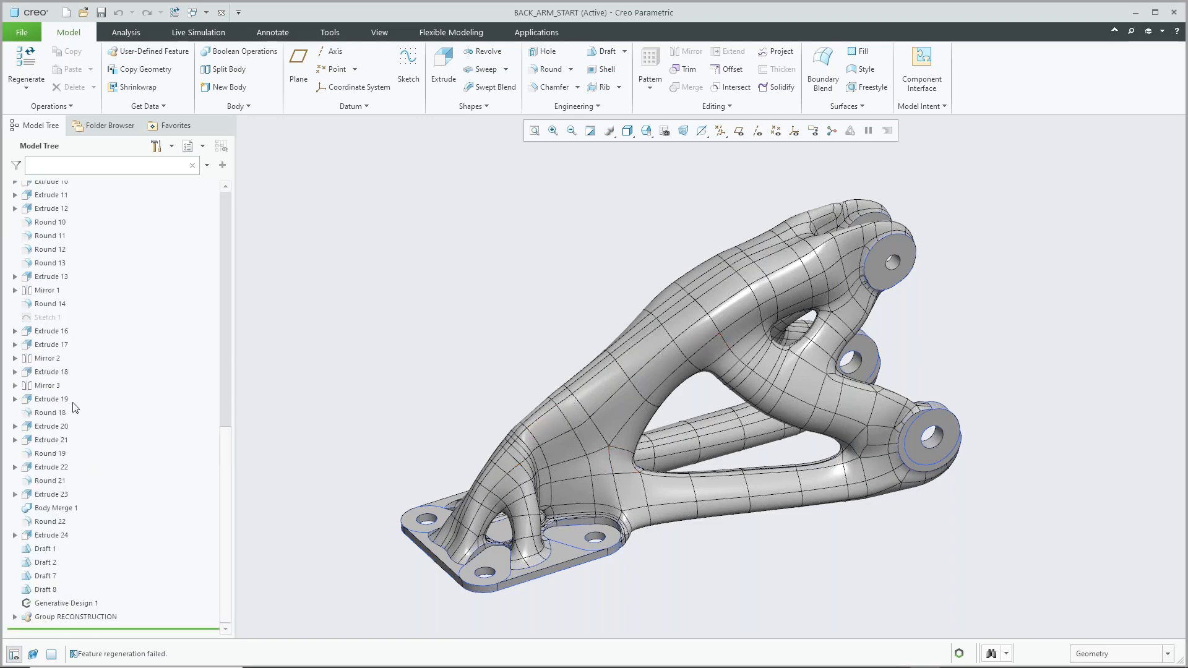
pyautogui.click(67, 602)
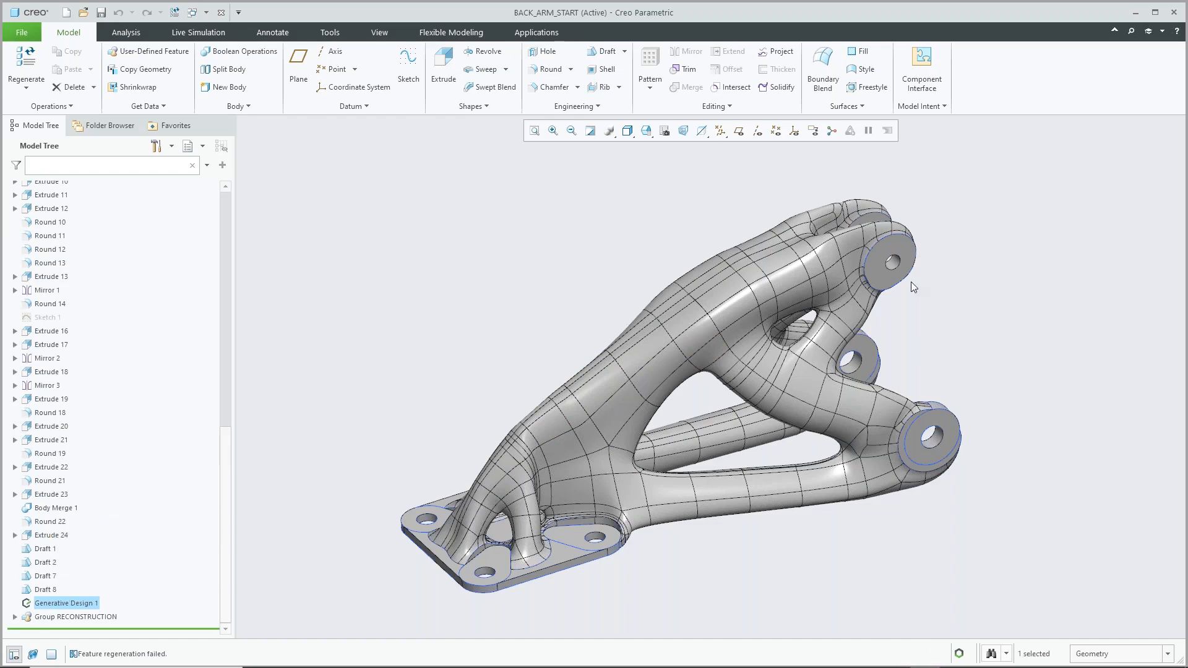
pyautogui.moveTo(63, 603)
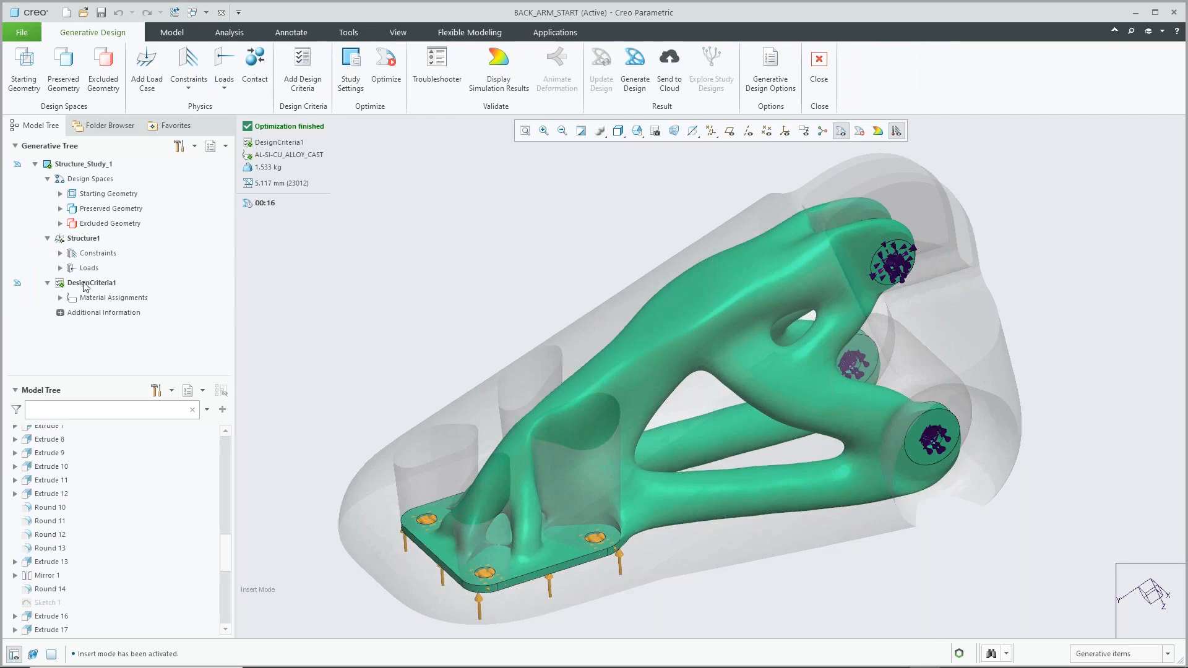
# Add a 6 mm Minimum Crease Radius constraint to DesignCriteria1
pyautogui.click(91, 282)
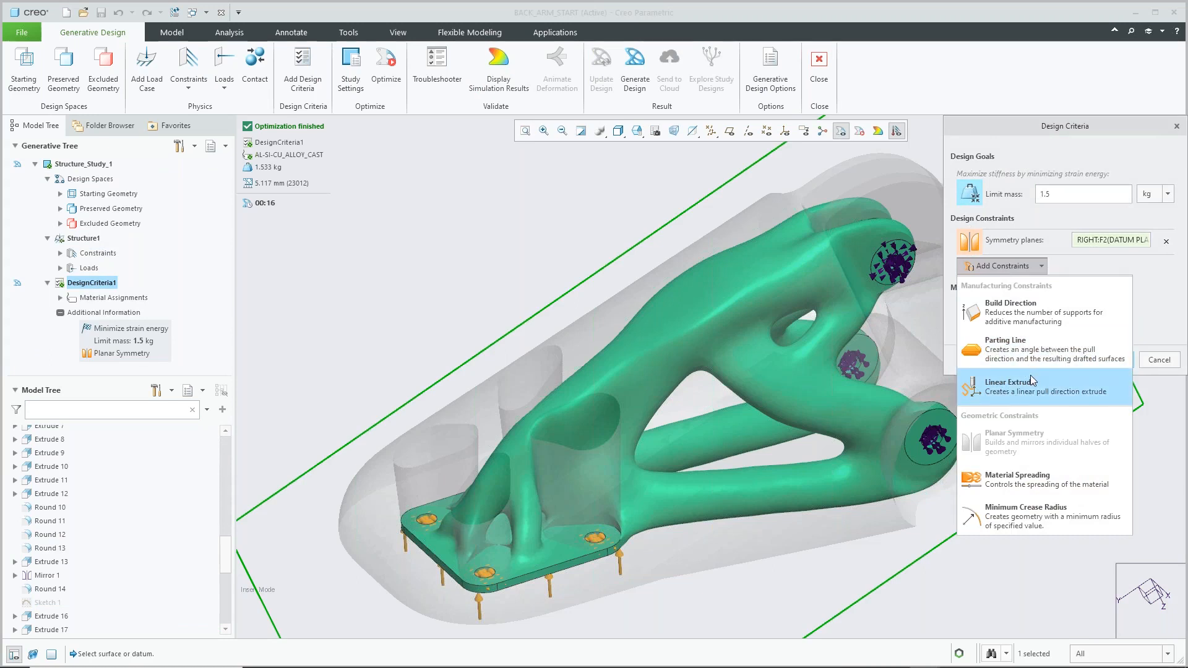
pyautogui.moveTo(1008, 516)
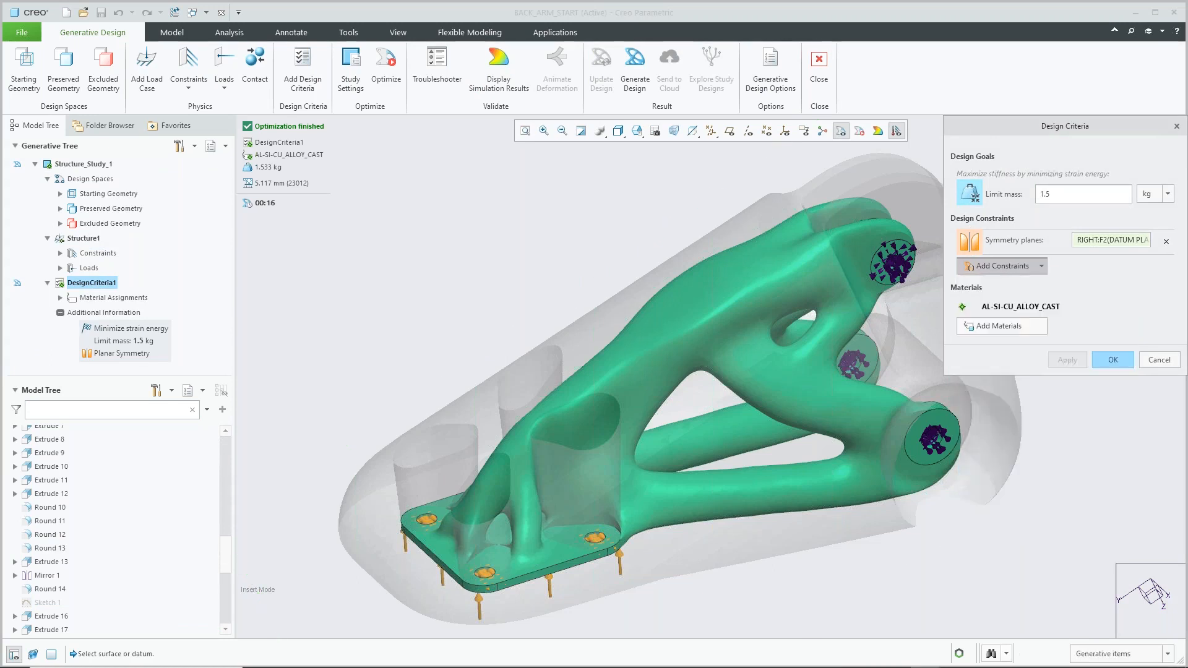
pyautogui.click(1001, 266)
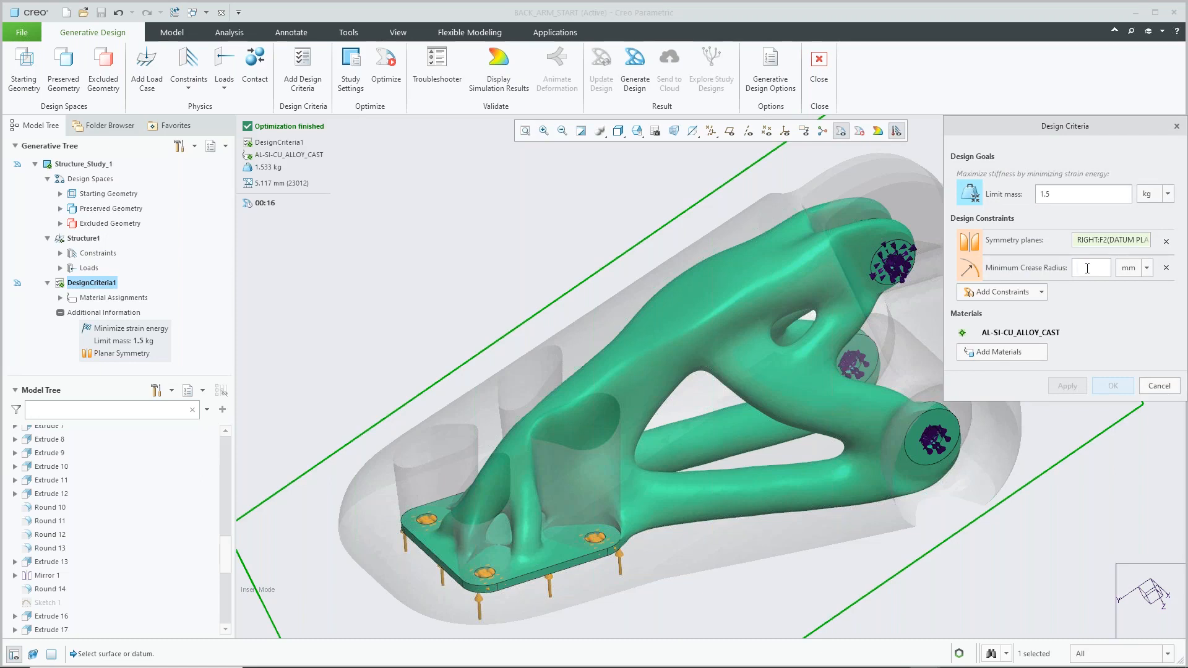
pyautogui.write('6')
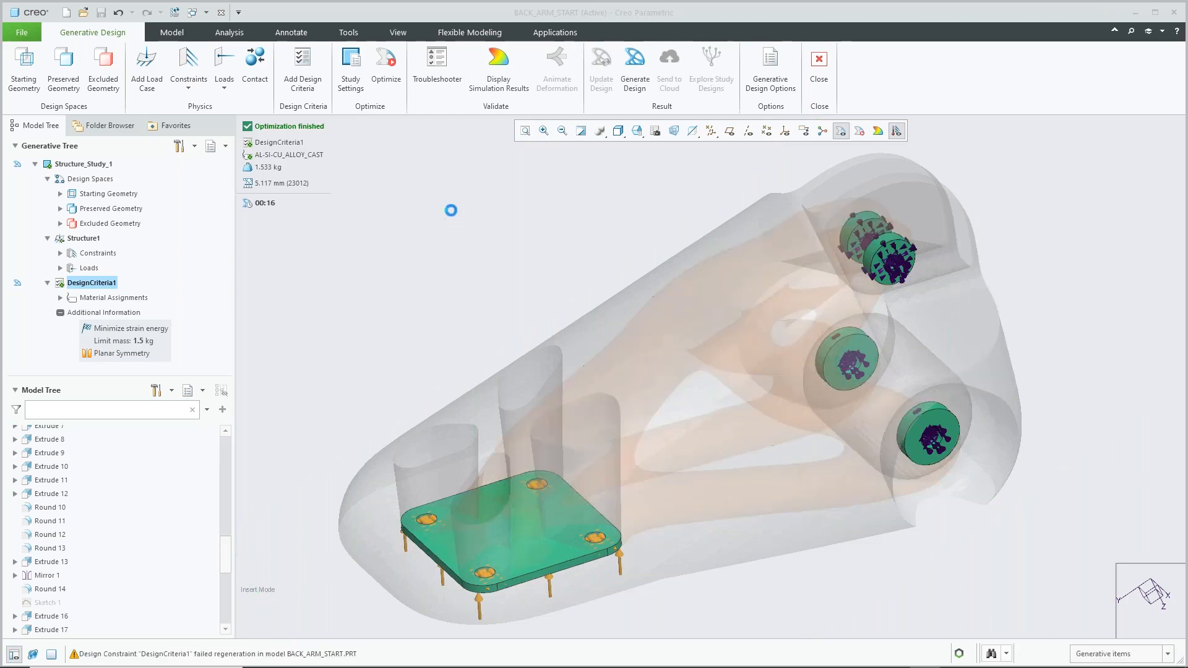
# Rerun the optimization with the 6 mm crease radius for a new ~1.575 kg arm
pyautogui.click(385, 59)
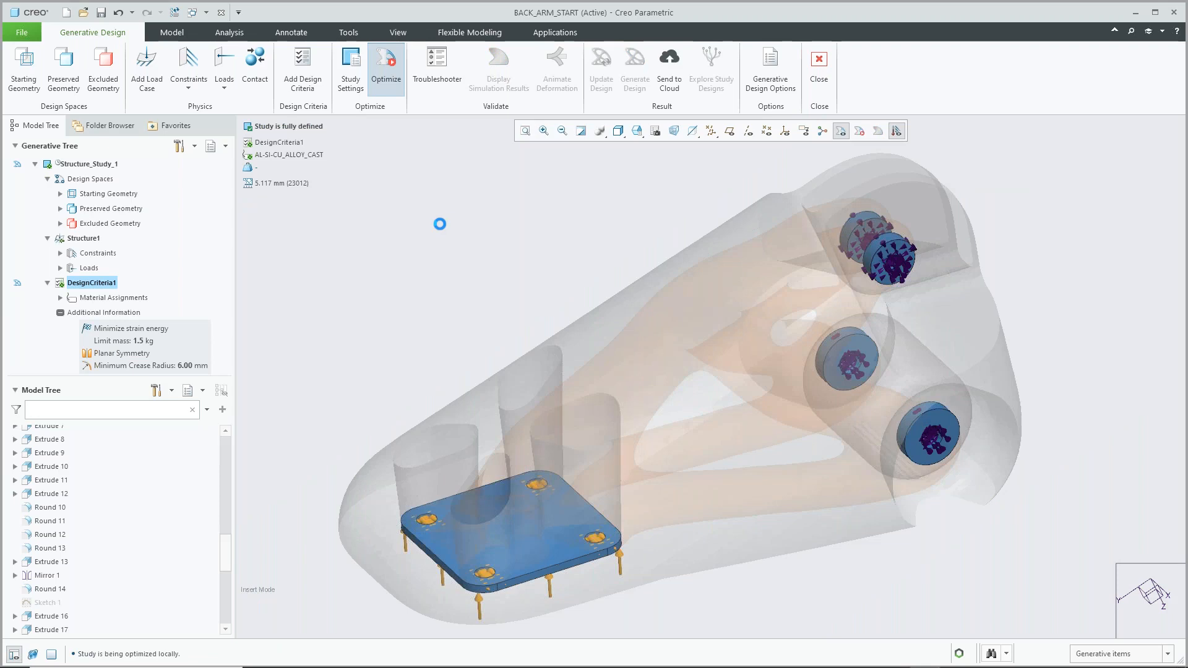
pyautogui.click(386, 65)
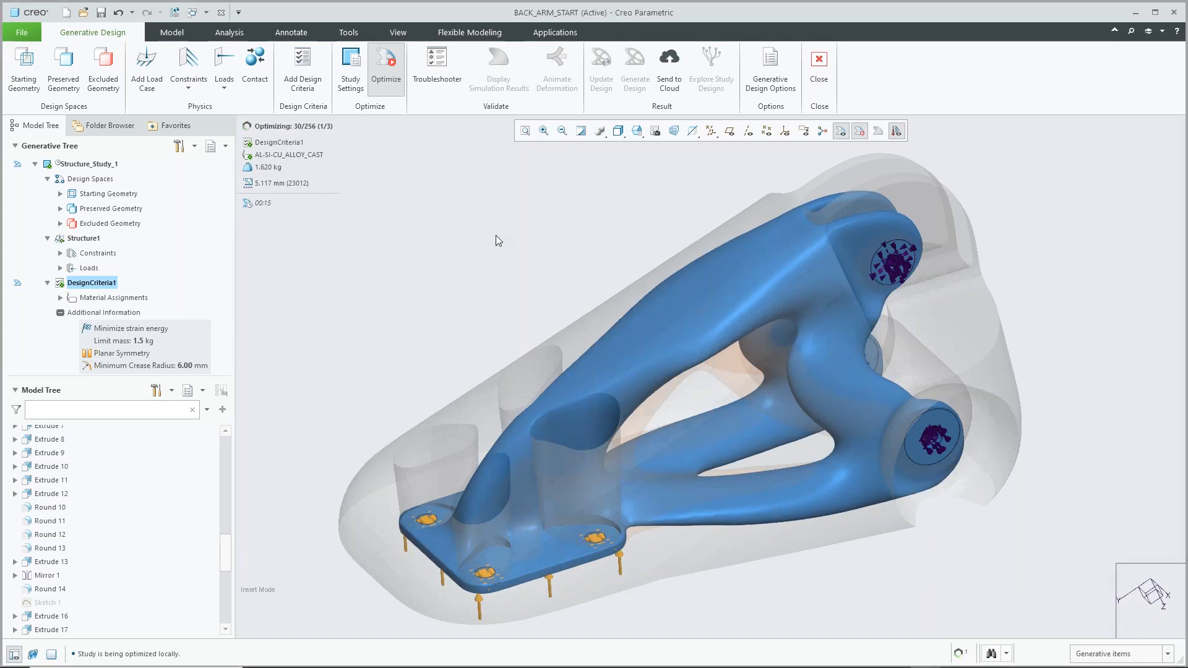
pyautogui.moveTo(468, 231)
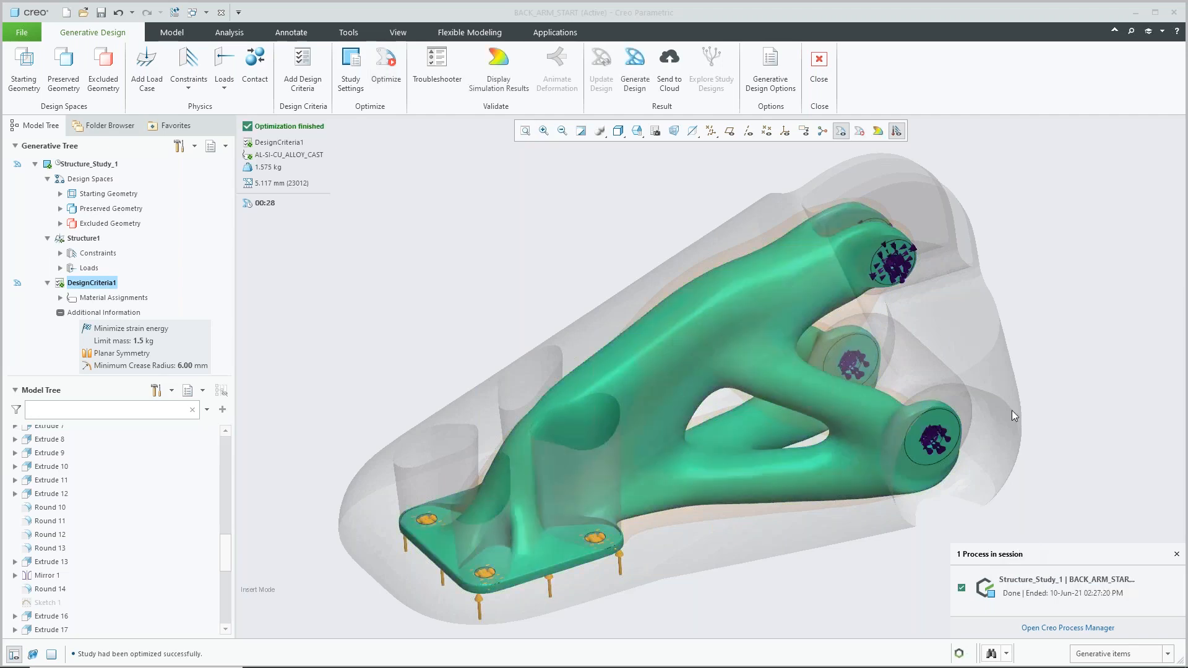
pyautogui.moveTo(515, 260)
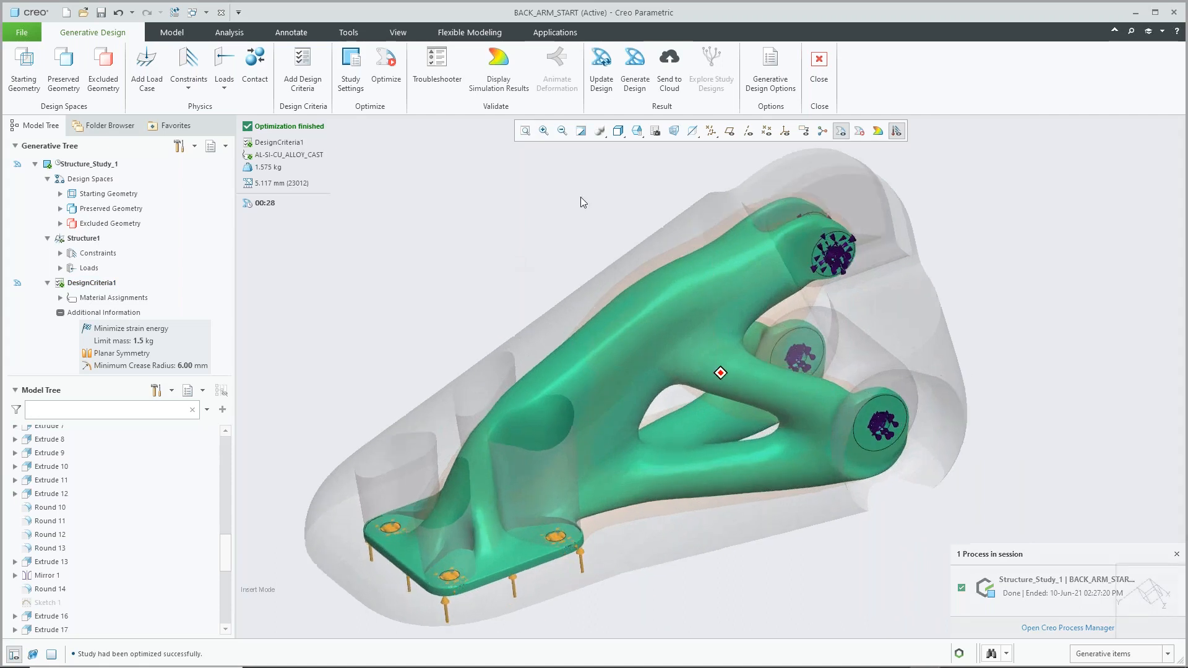
# Update the arm with the 1.575 kg optimized shape and confirm regenerating its reconstruction
pyautogui.click(600, 64)
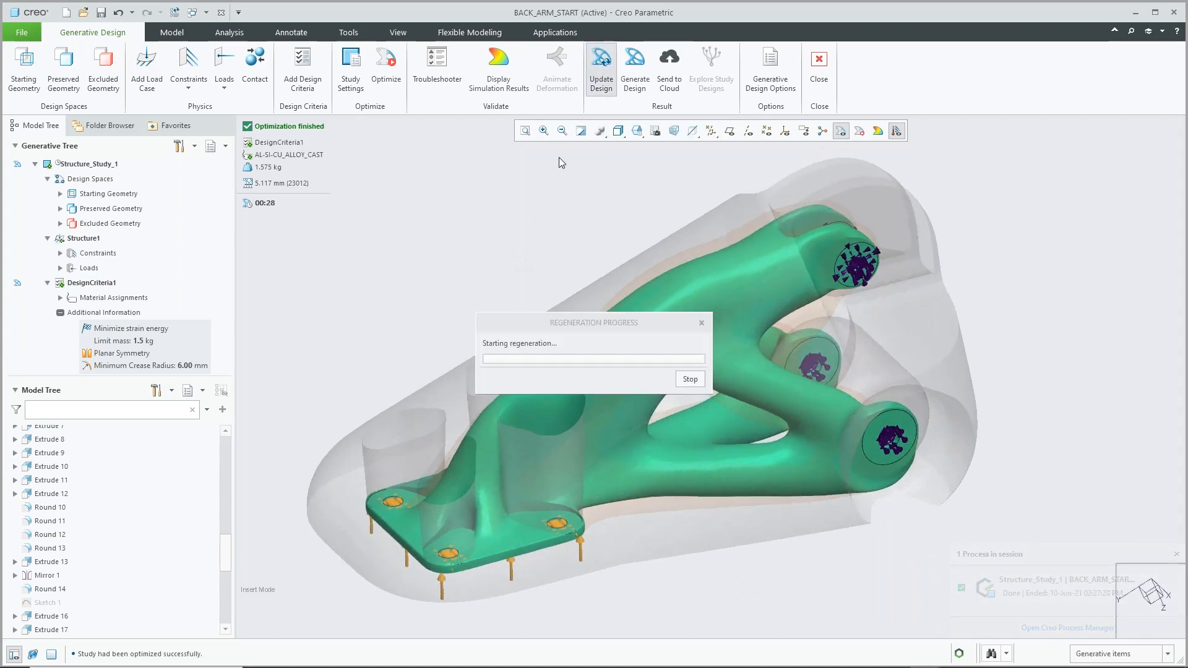
pyautogui.moveTo(444, 267)
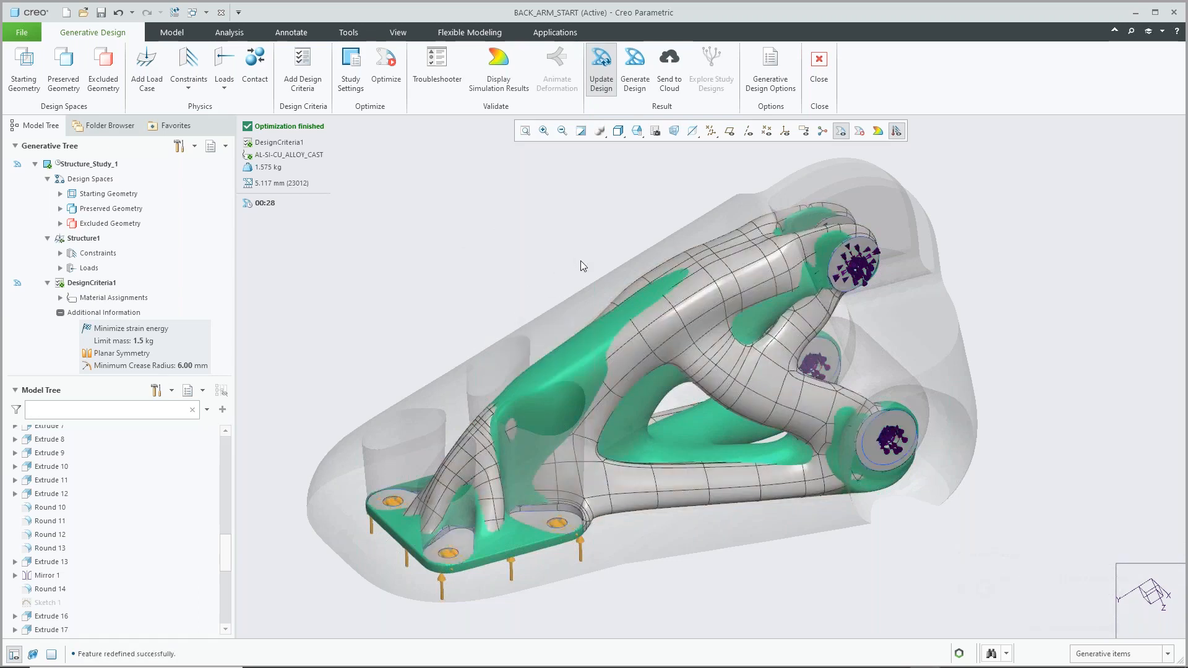
pyautogui.click(601, 65)
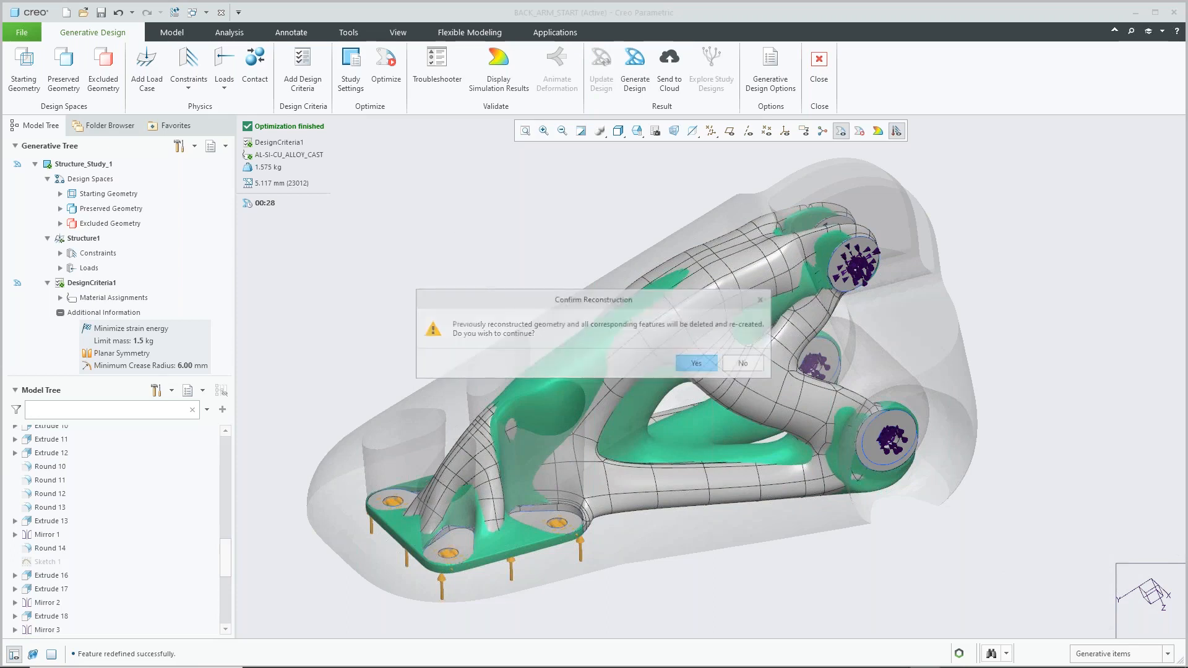
pyautogui.click(694, 363)
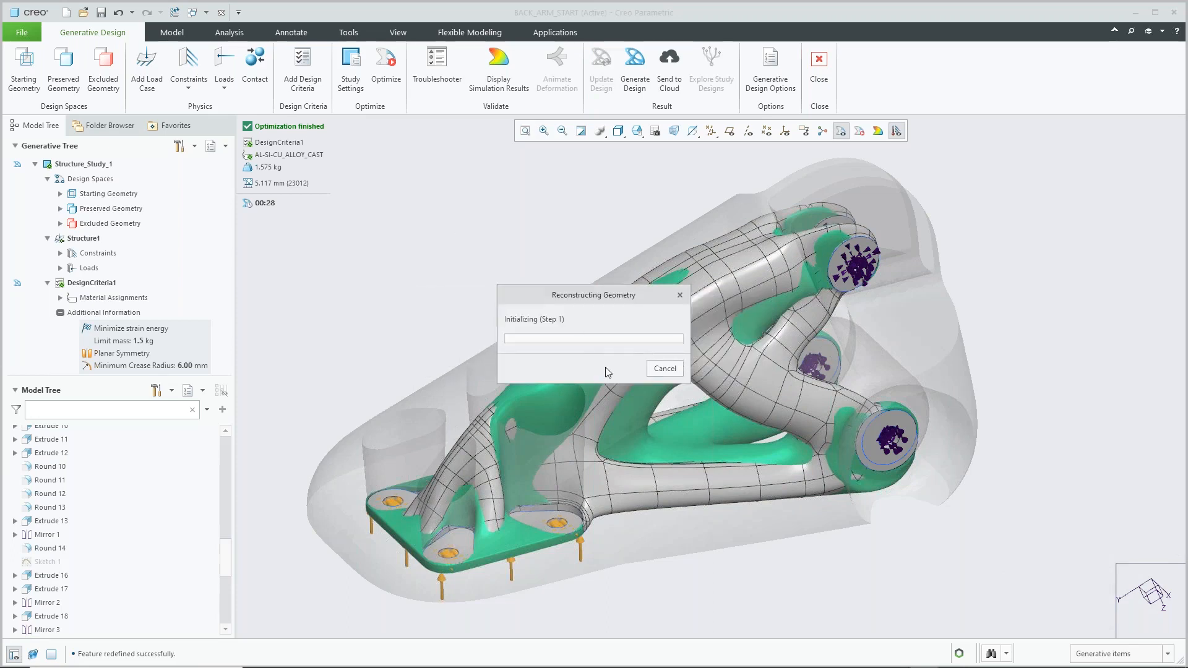
pyautogui.moveTo(608, 418)
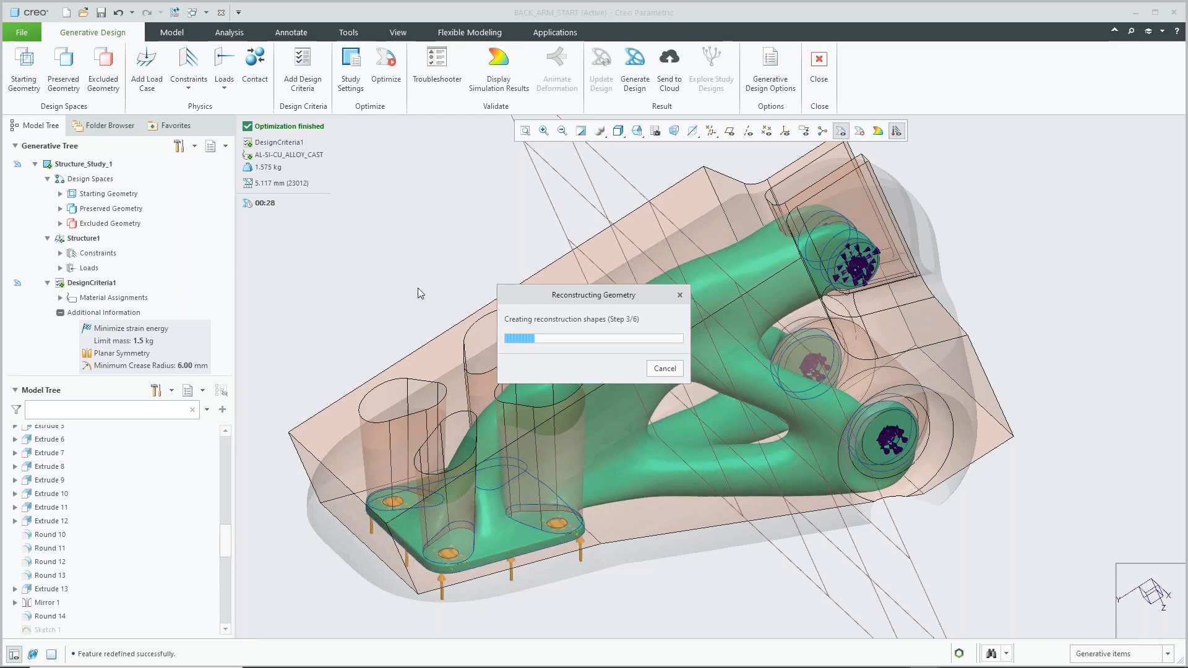
pyautogui.moveTo(460, 261)
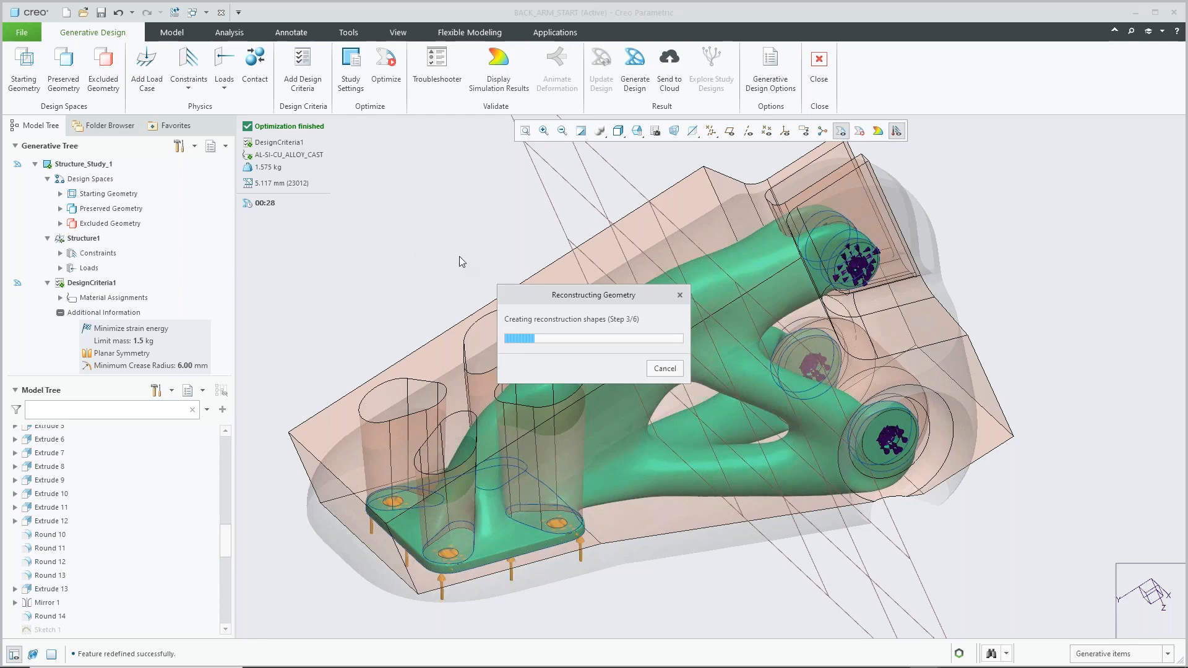
pyautogui.moveTo(434, 248)
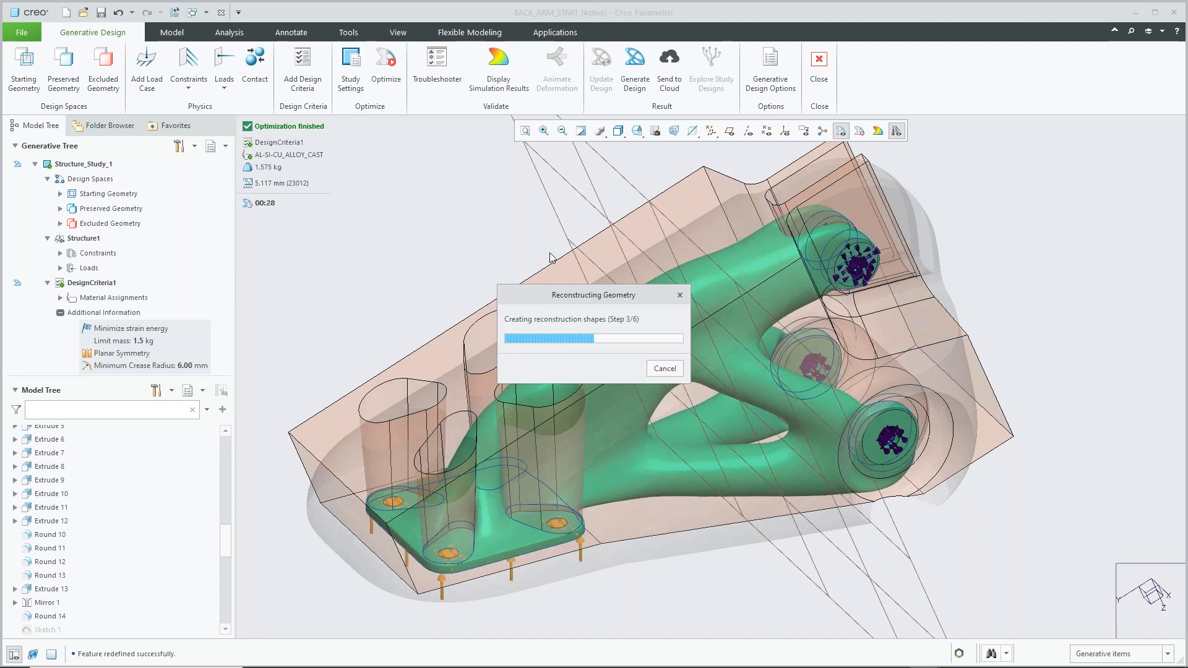
pyautogui.moveTo(536, 281)
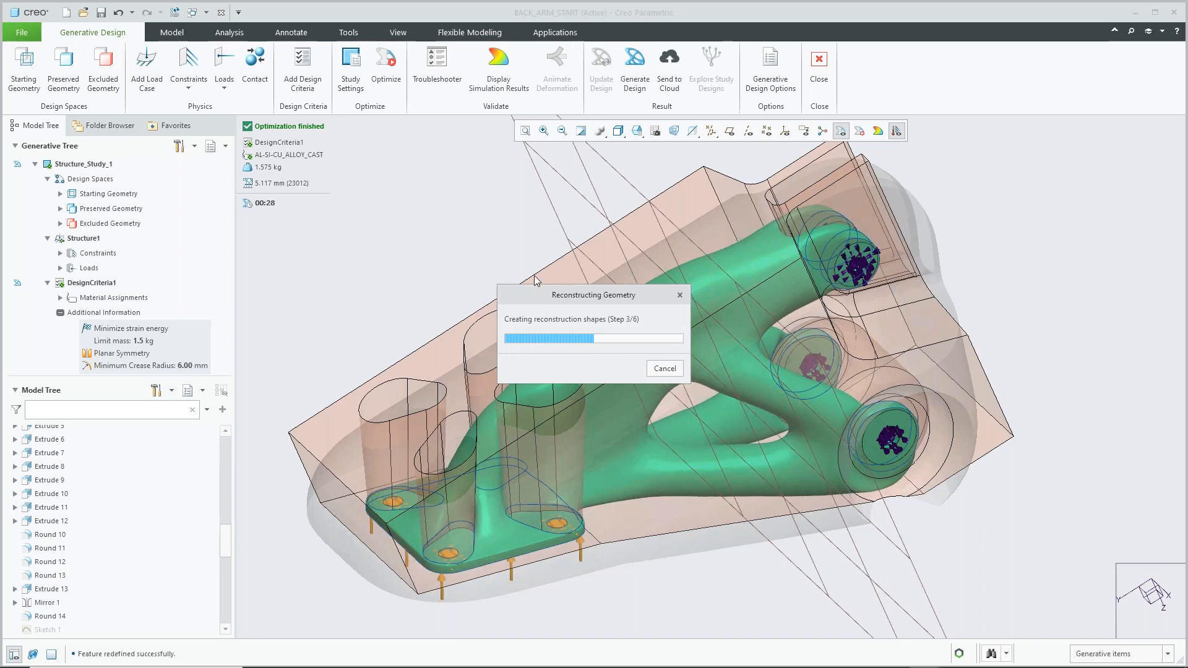
pyautogui.moveTo(526, 286)
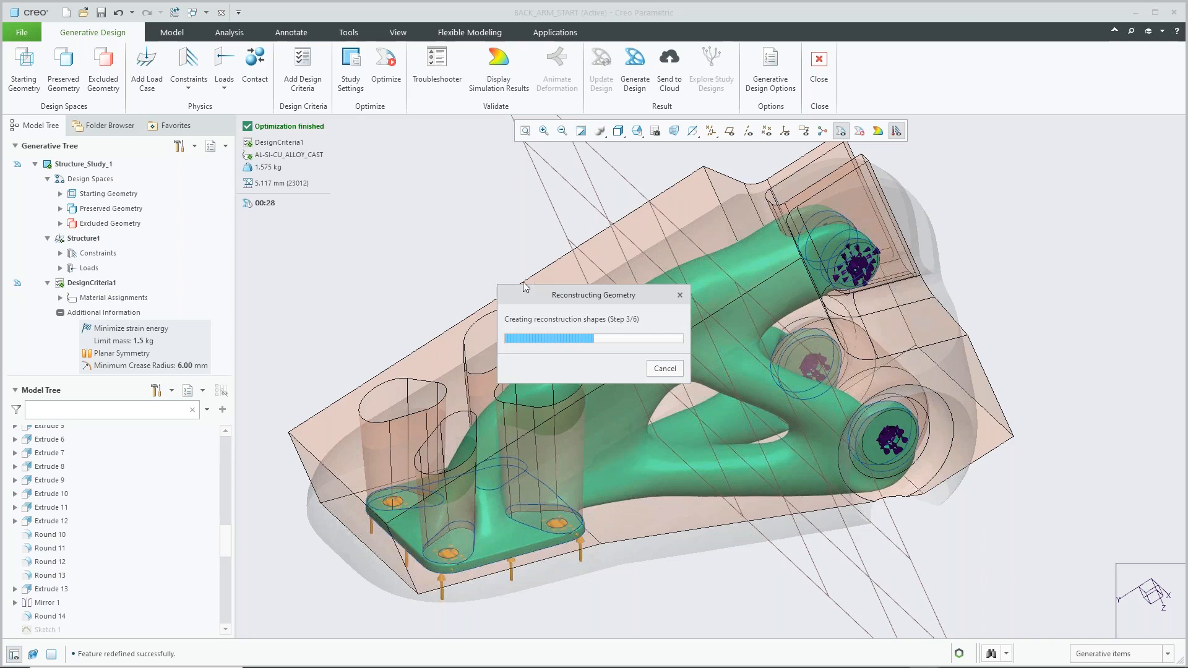
pyautogui.moveTo(446, 257)
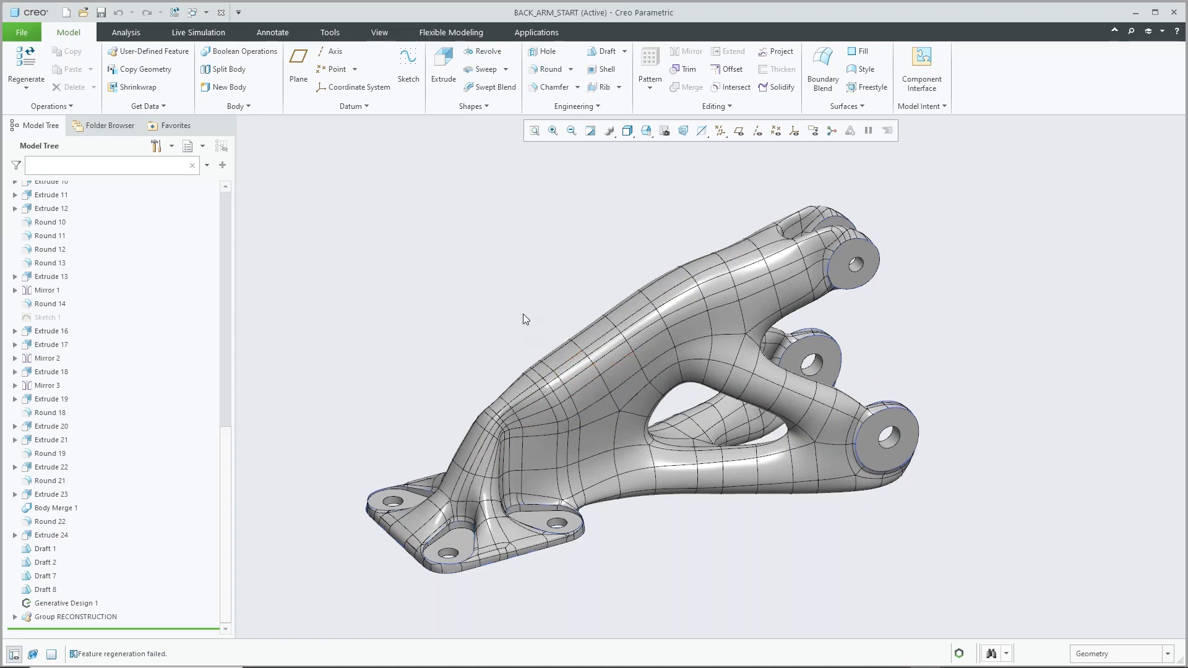
pyautogui.moveTo(541, 273)
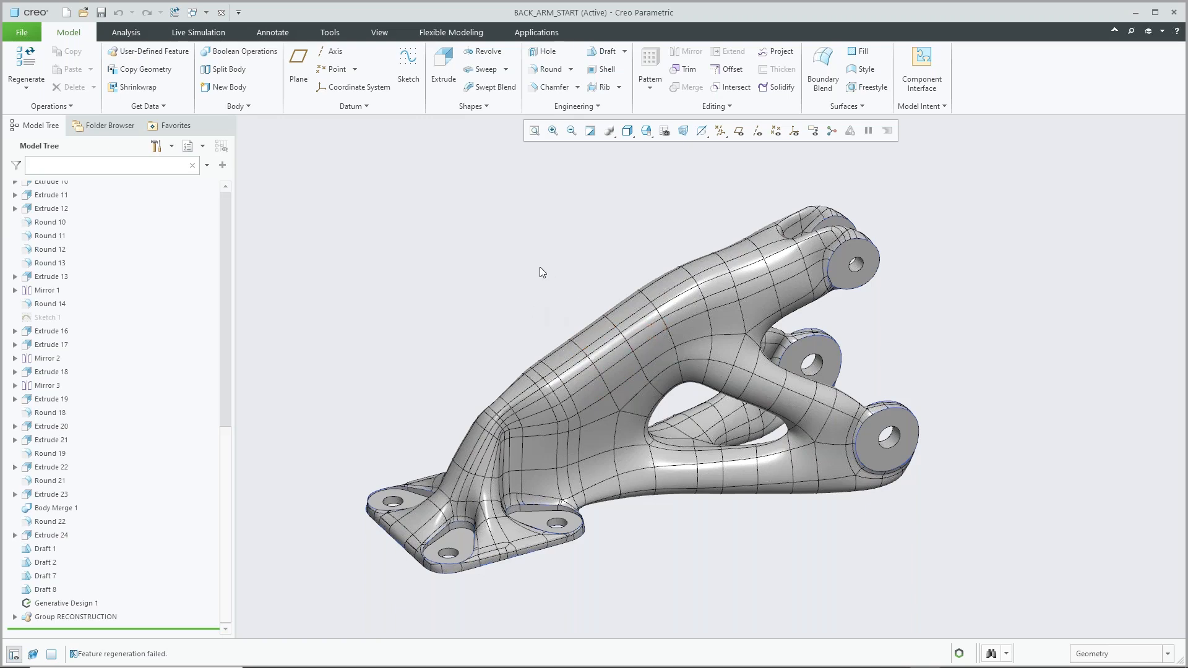
pyautogui.moveTo(553, 261)
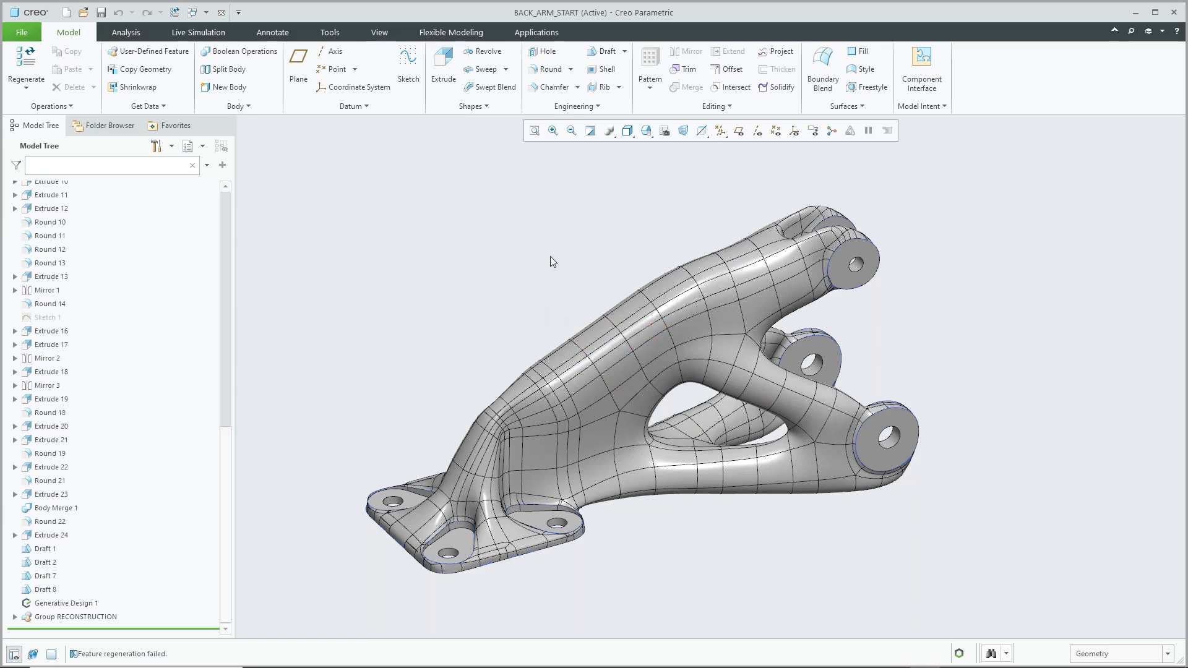
pyautogui.moveTo(654, 246)
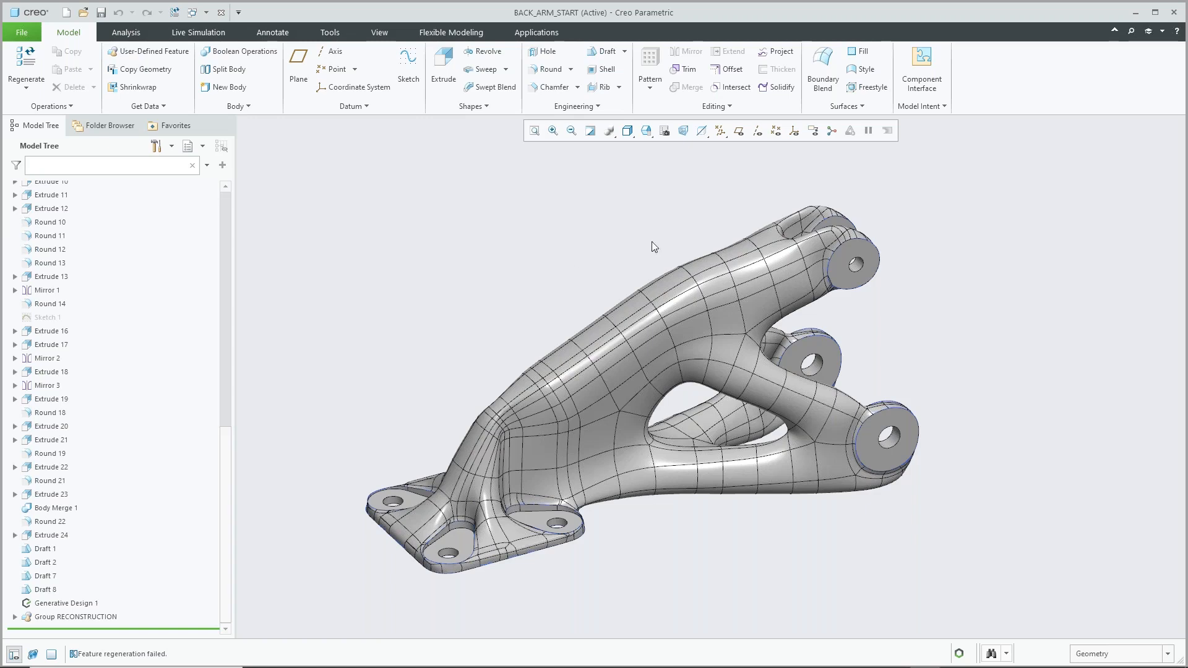